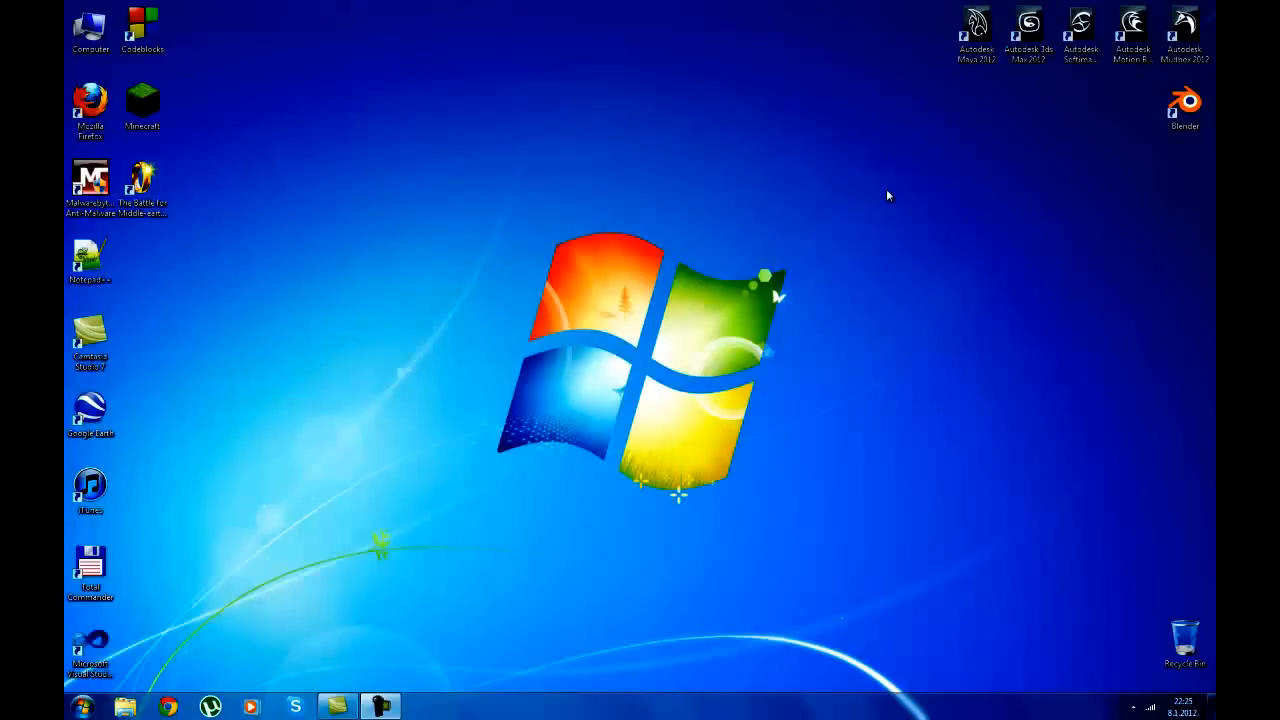
mouse_move(644, 103)
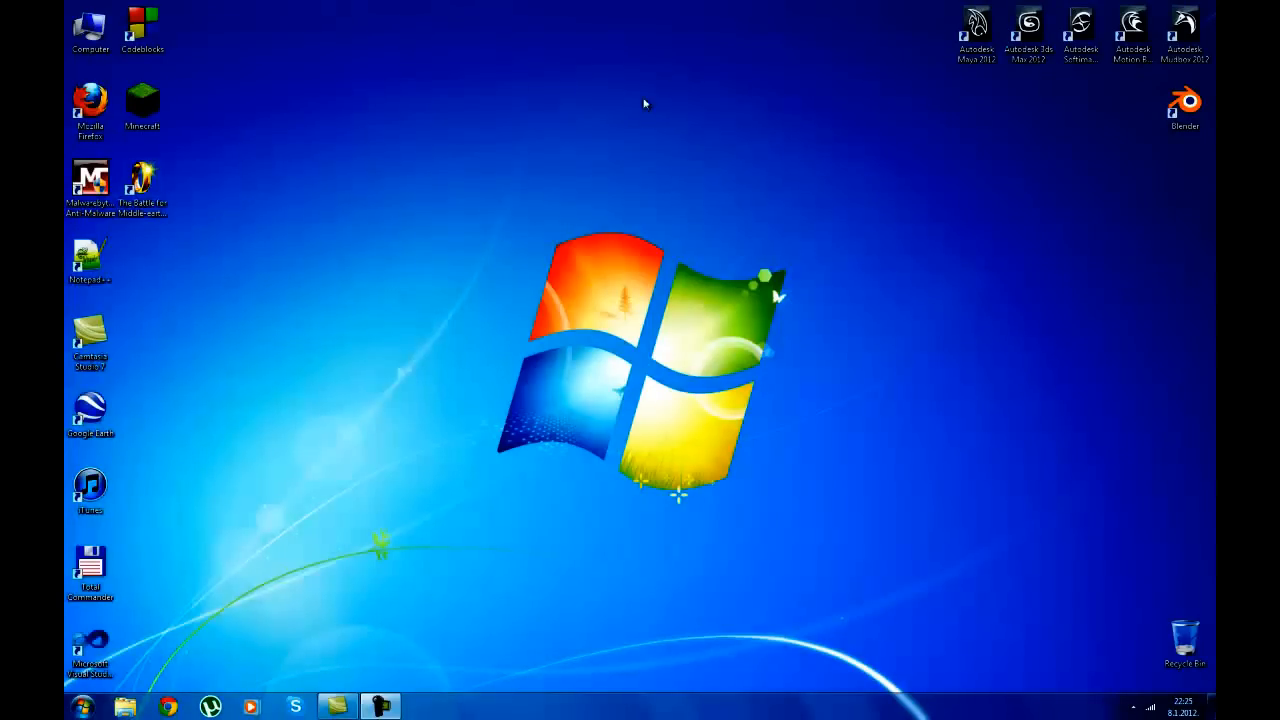
mouse_move(283, 289)
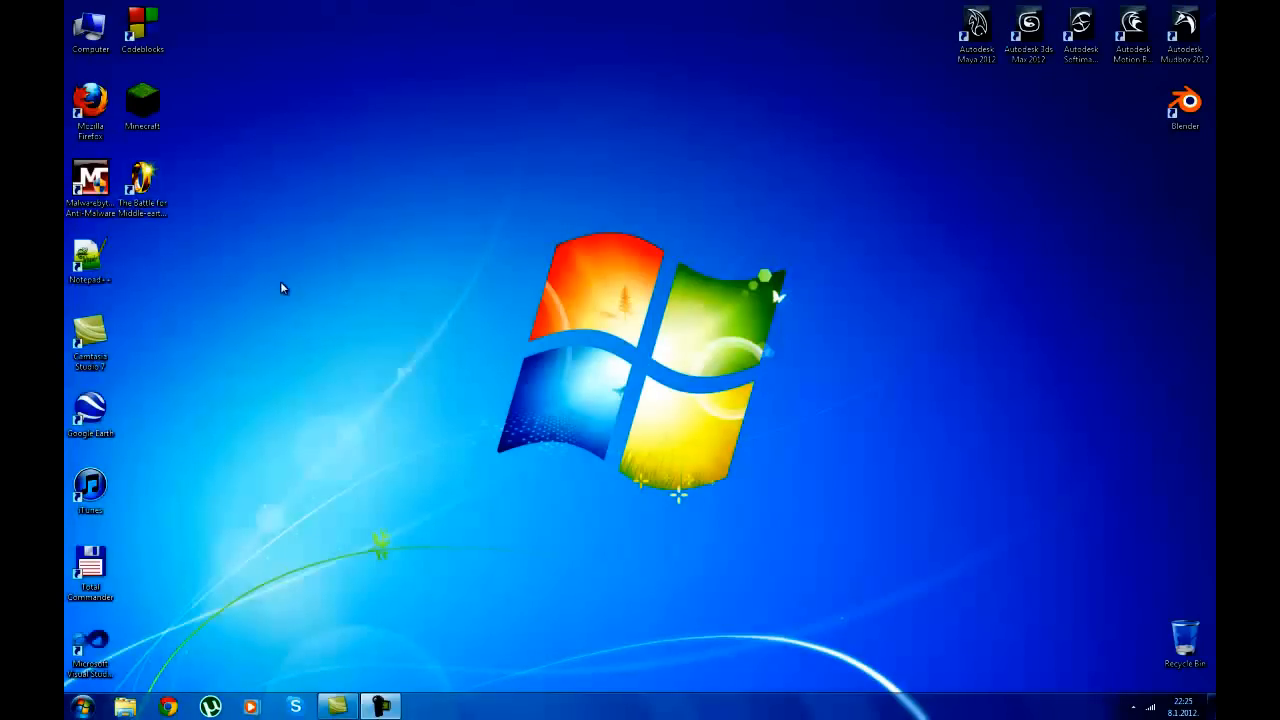
mouse_move(342, 250)
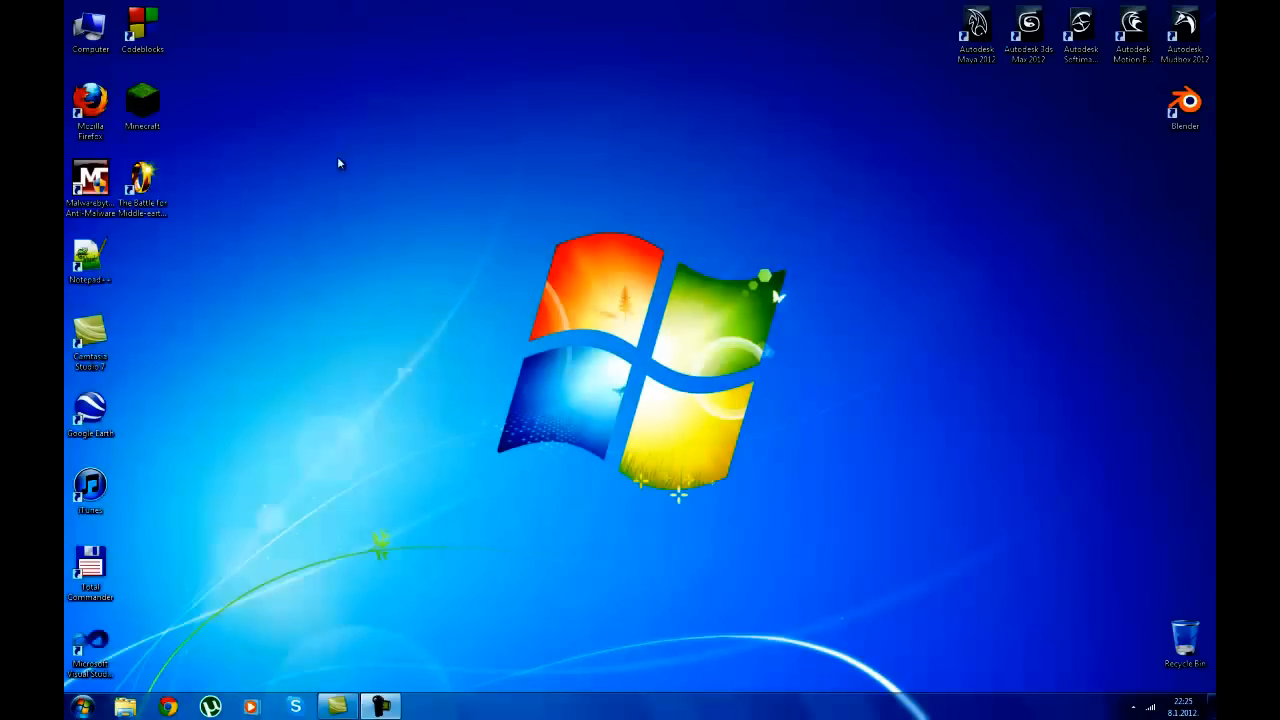
mouse_move(475, 512)
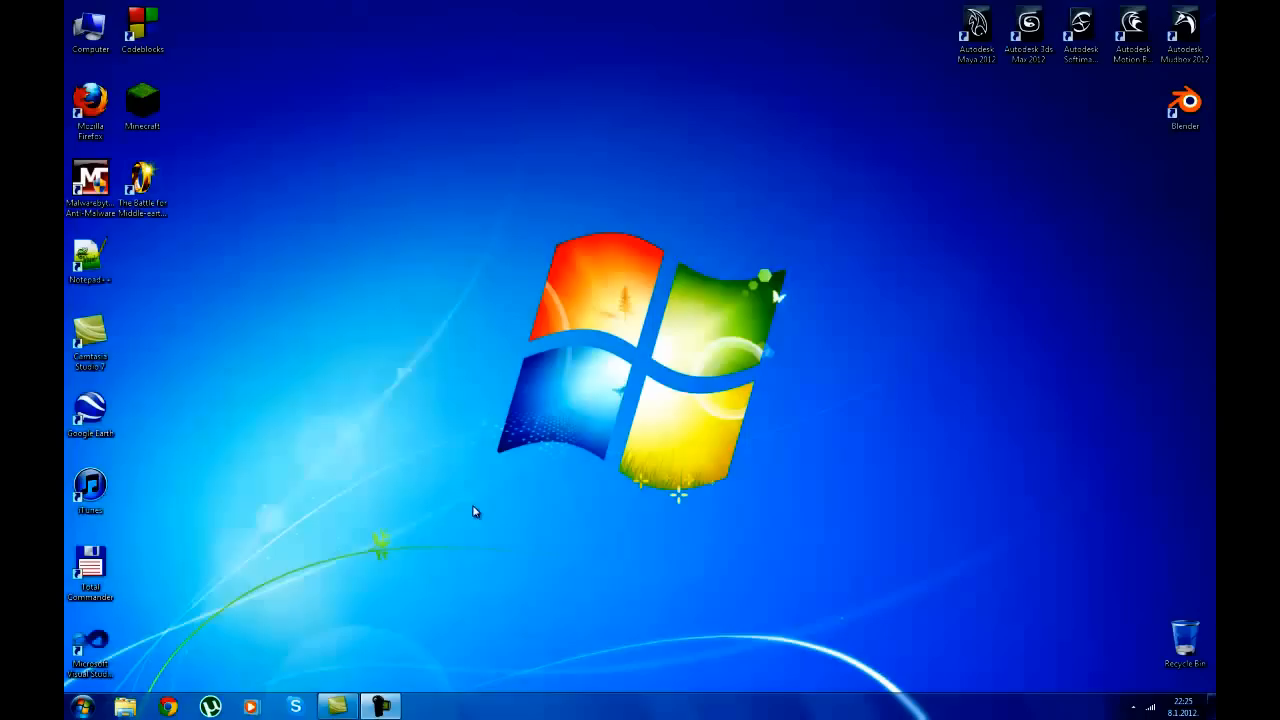
mouse_move(480, 712)
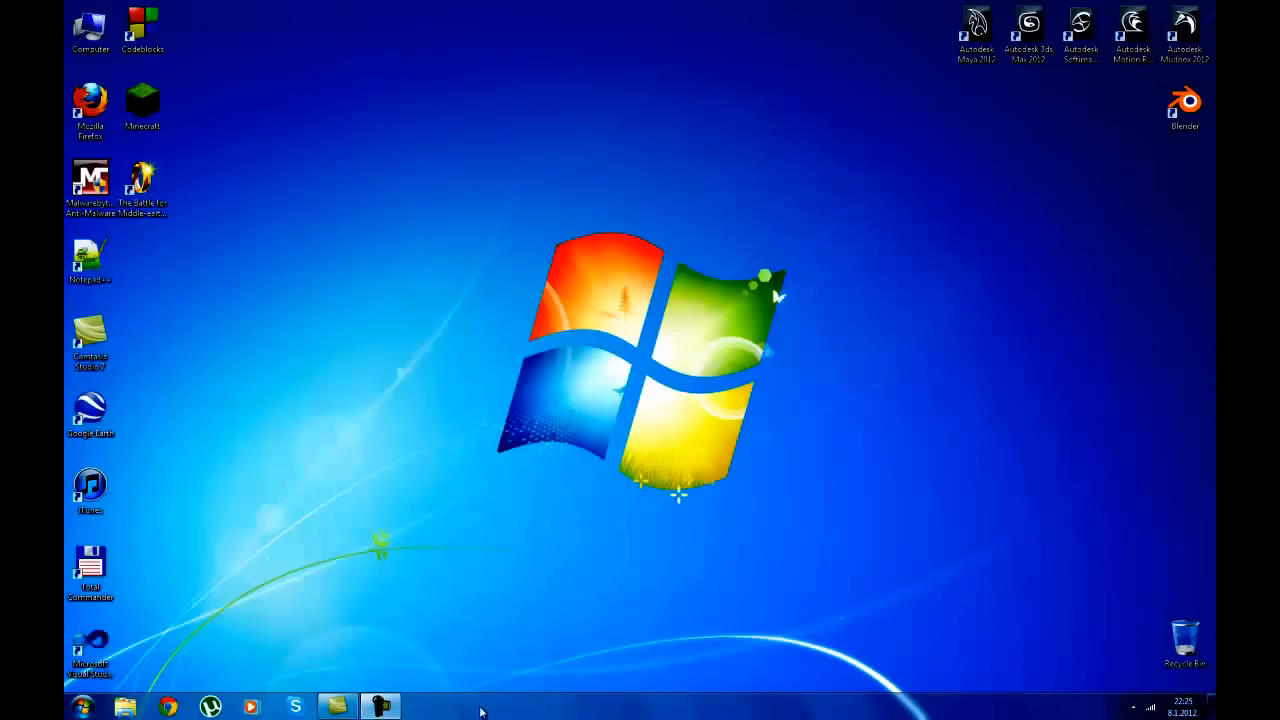
mouse_move(445, 518)
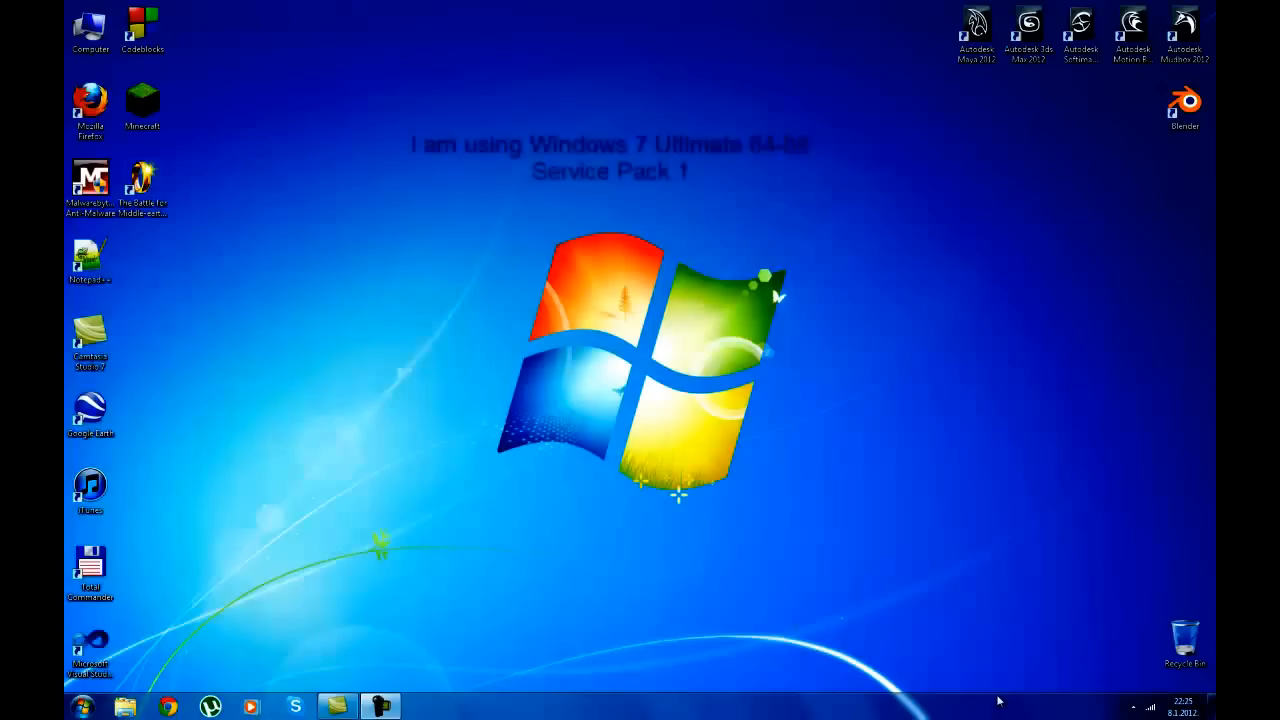
mouse_move(990, 614)
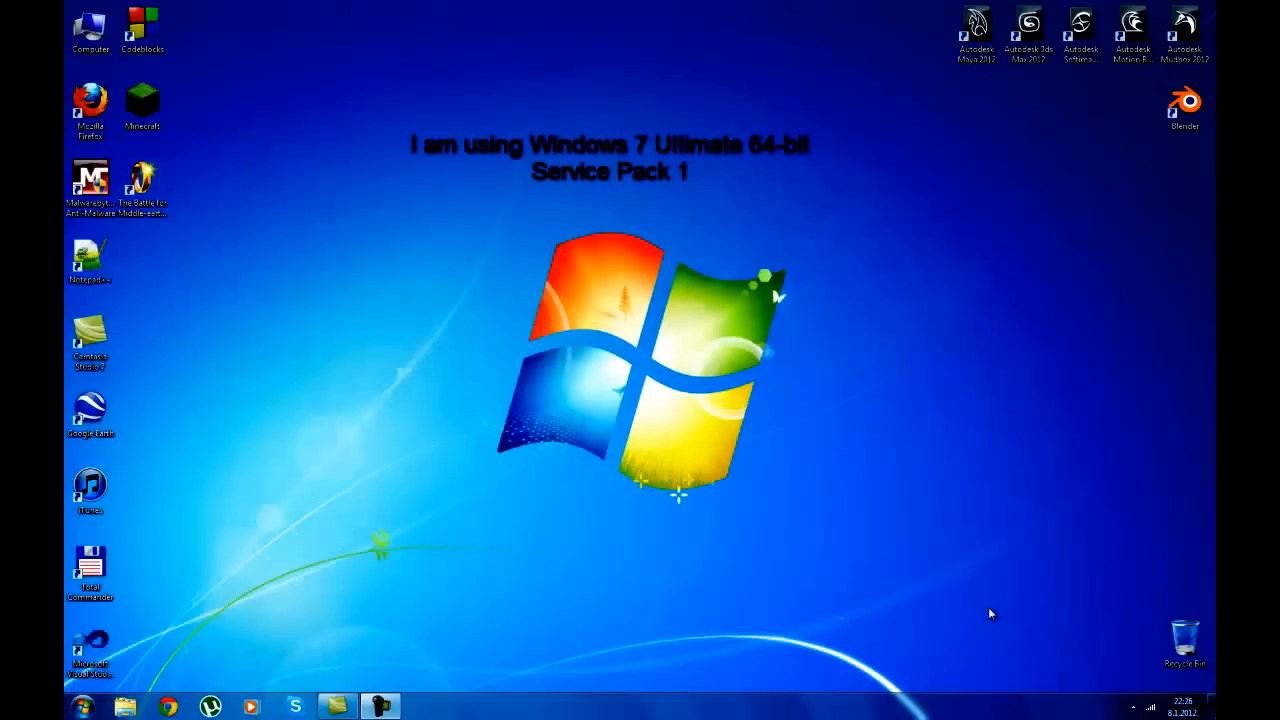
mouse_move(710, 546)
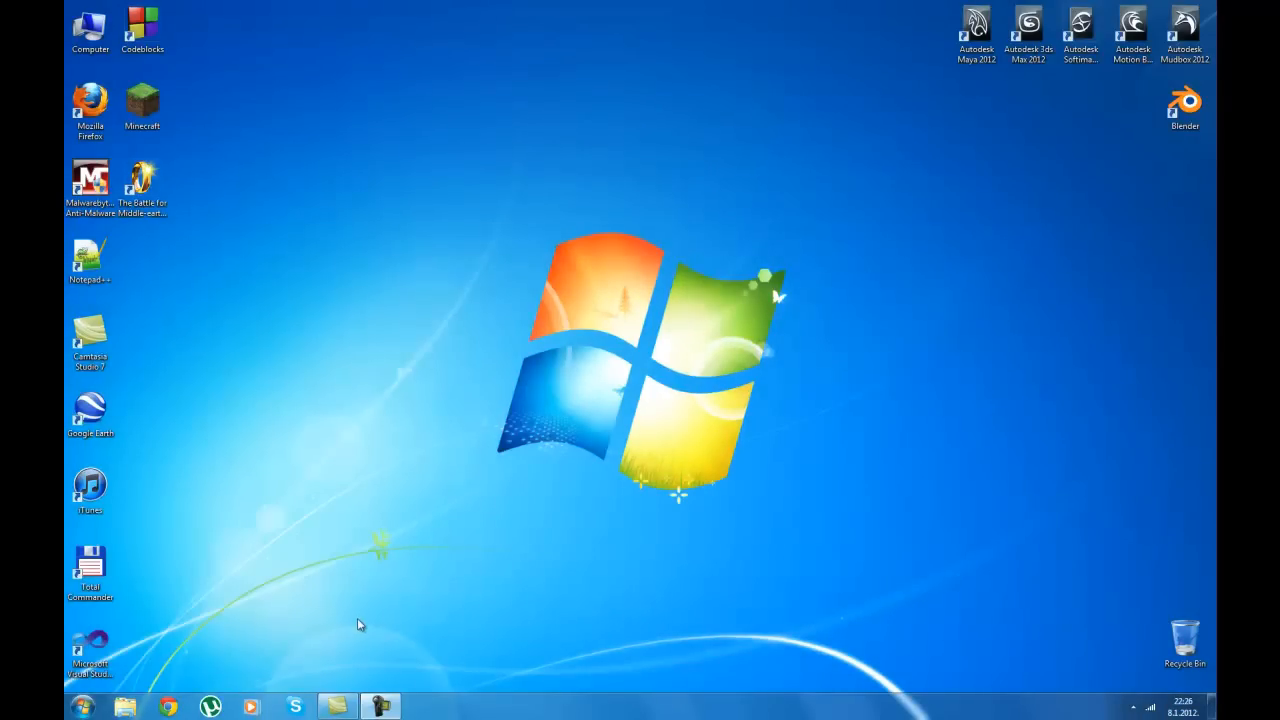
mouse_move(508, 613)
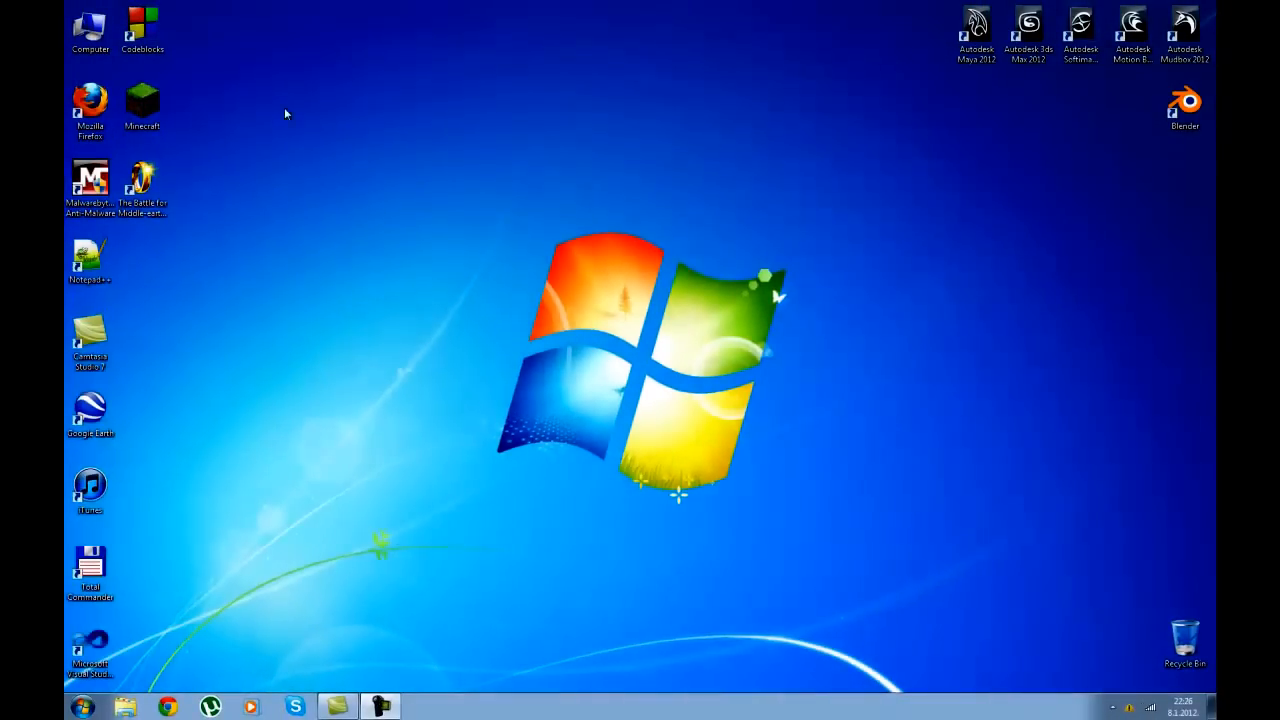
mouse_move(530, 555)
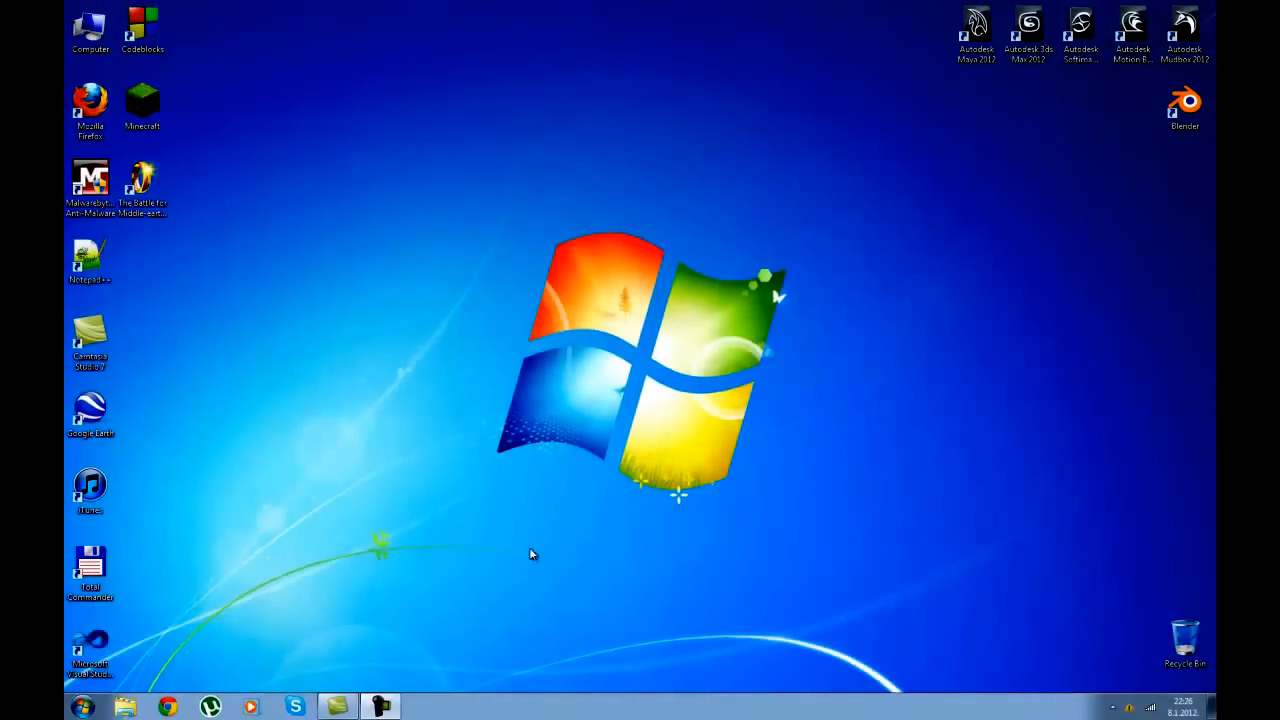
mouse_move(465, 450)
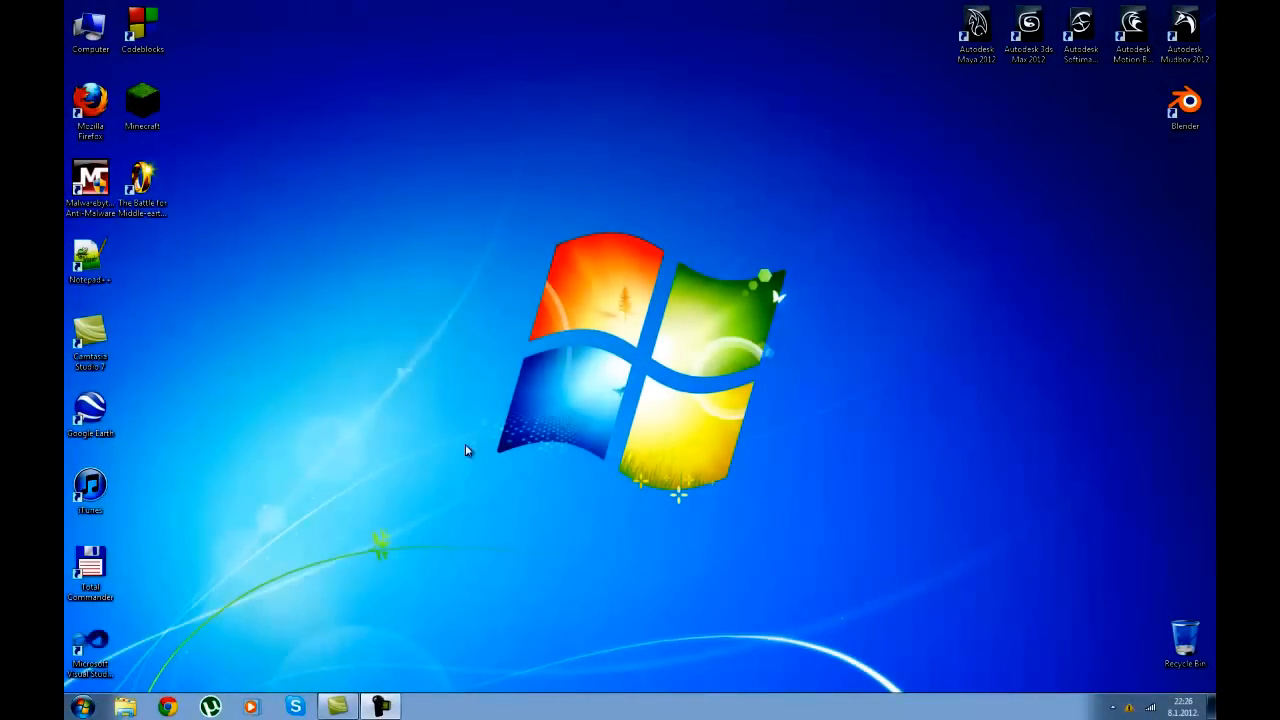
mouse_move(462, 188)
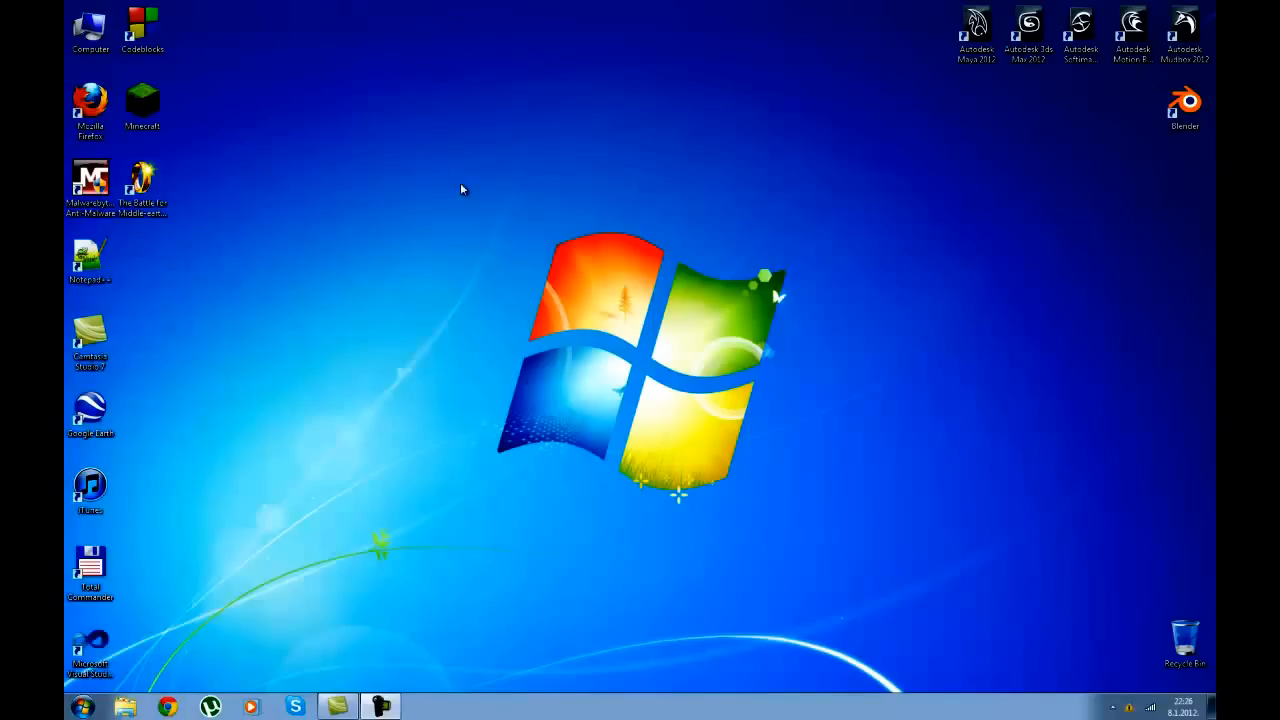
mouse_move(365, 415)
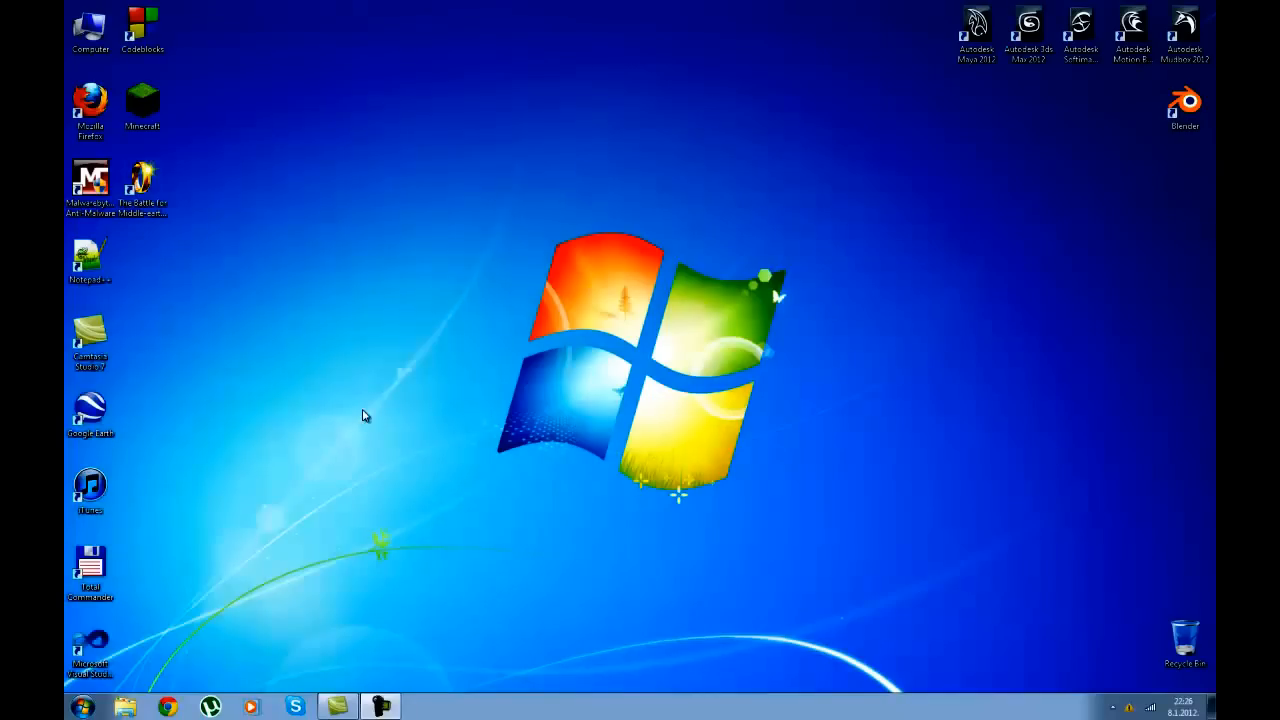
mouse_move(478, 528)
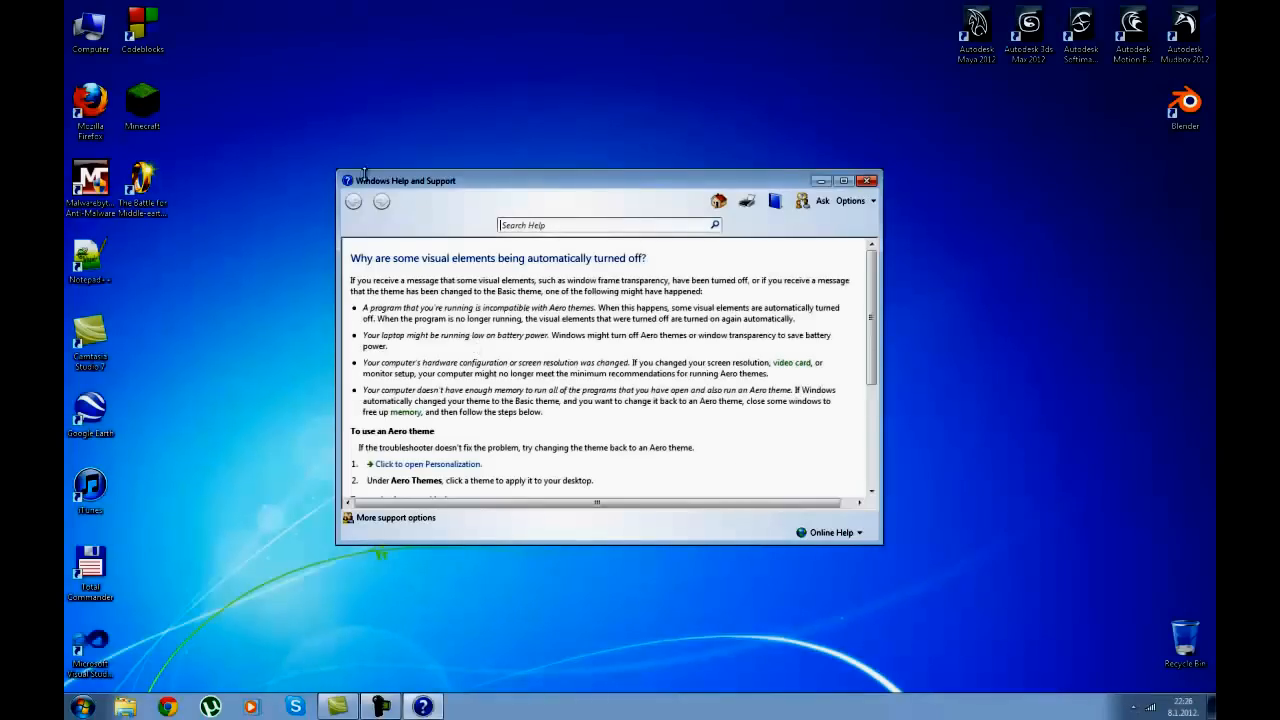
mouse_move(428, 356)
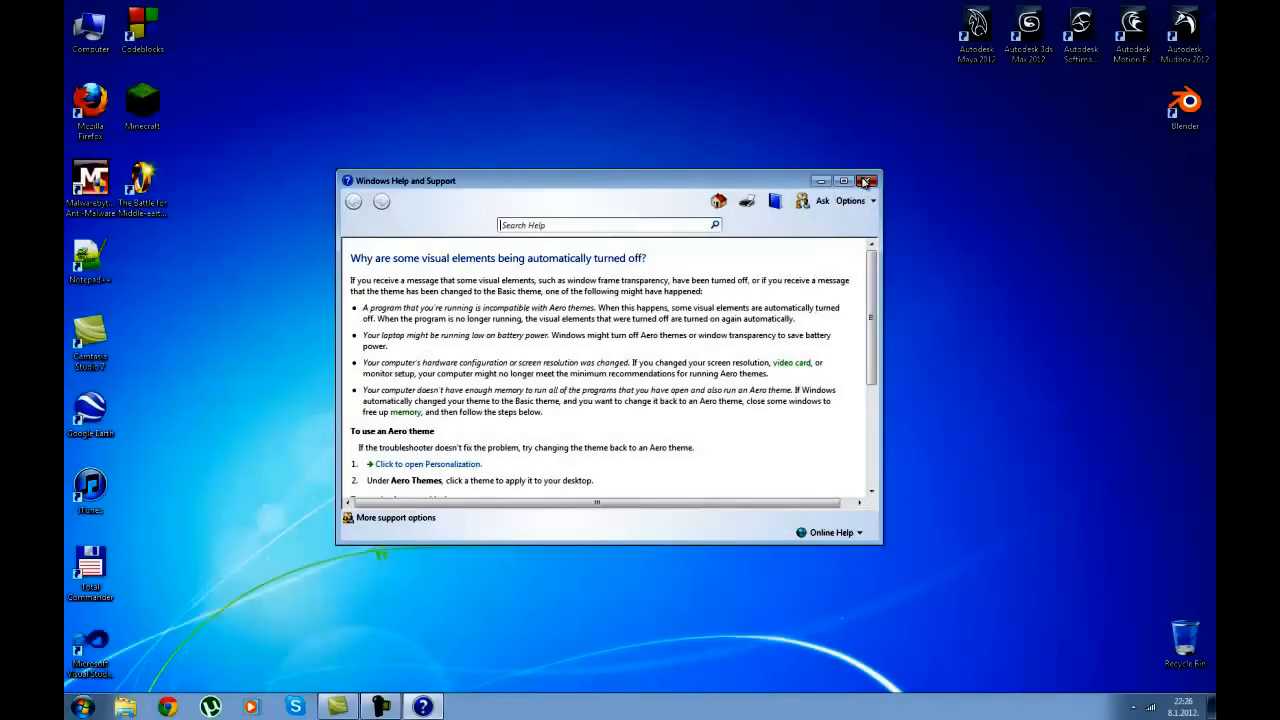
Close the Help and Support article about visual elements being turned off.
left_click(866, 181)
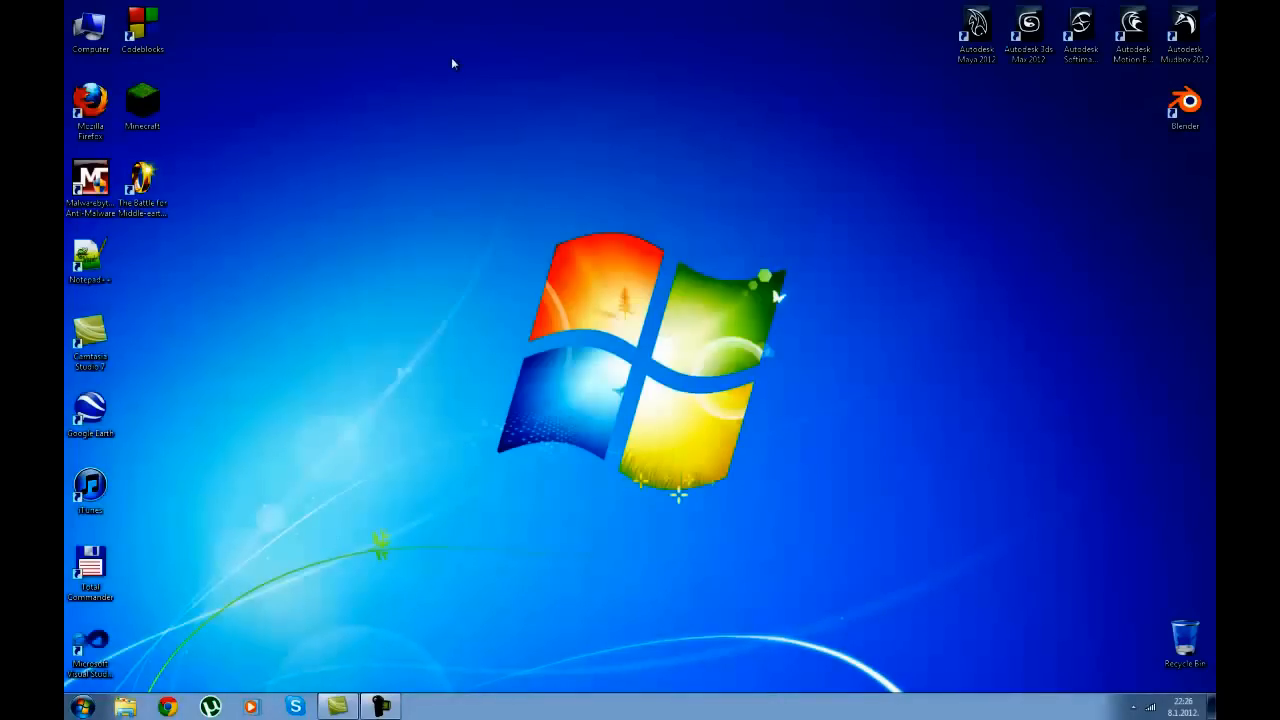
mouse_move(920, 318)
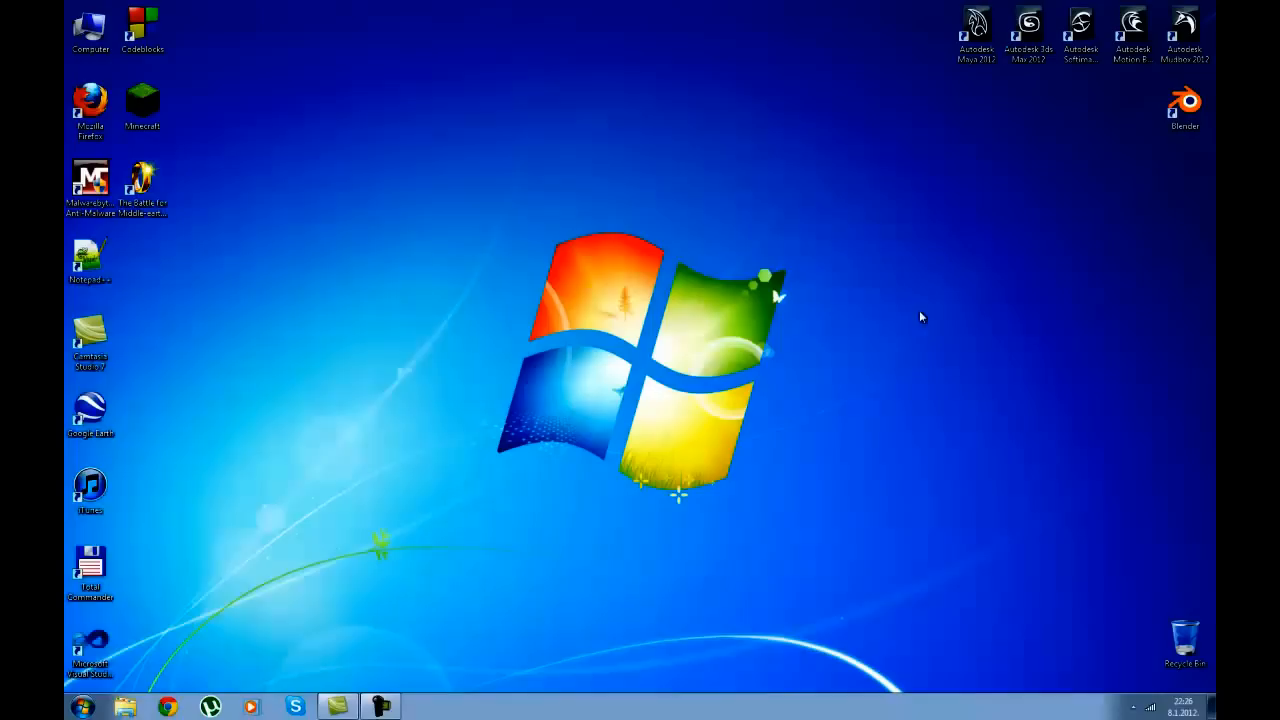
mouse_move(543, 510)
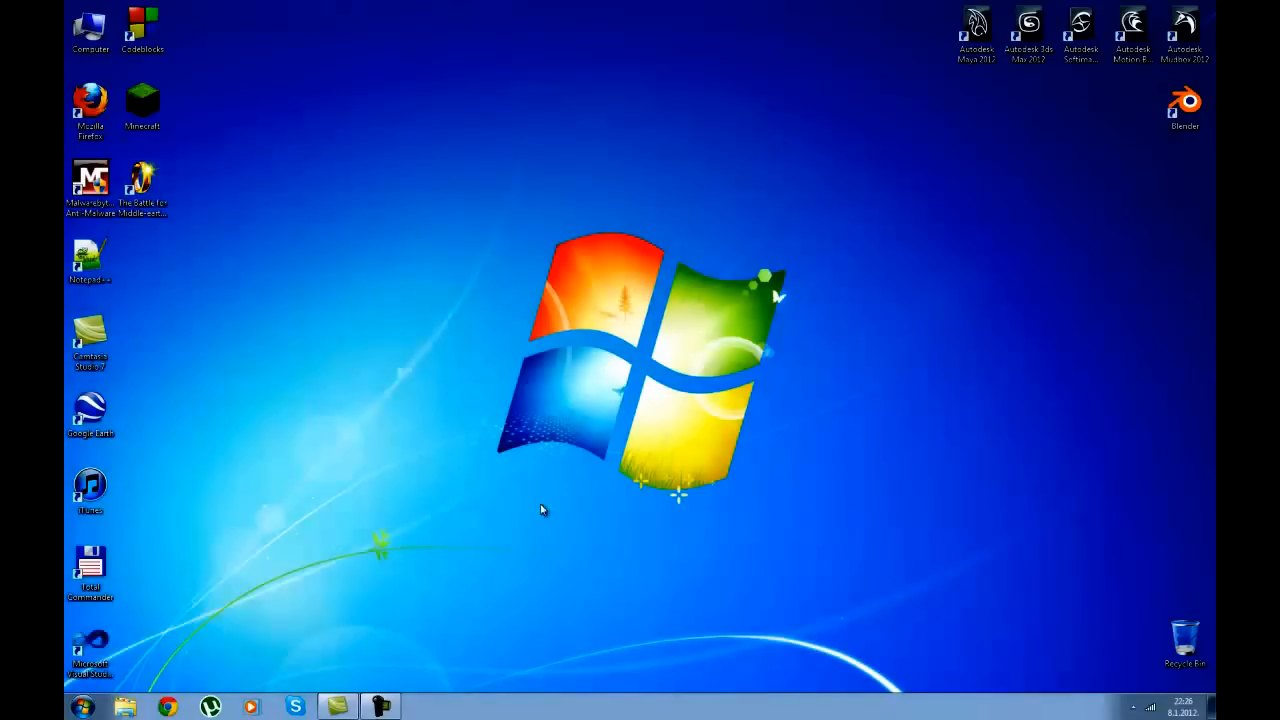
mouse_move(368, 158)
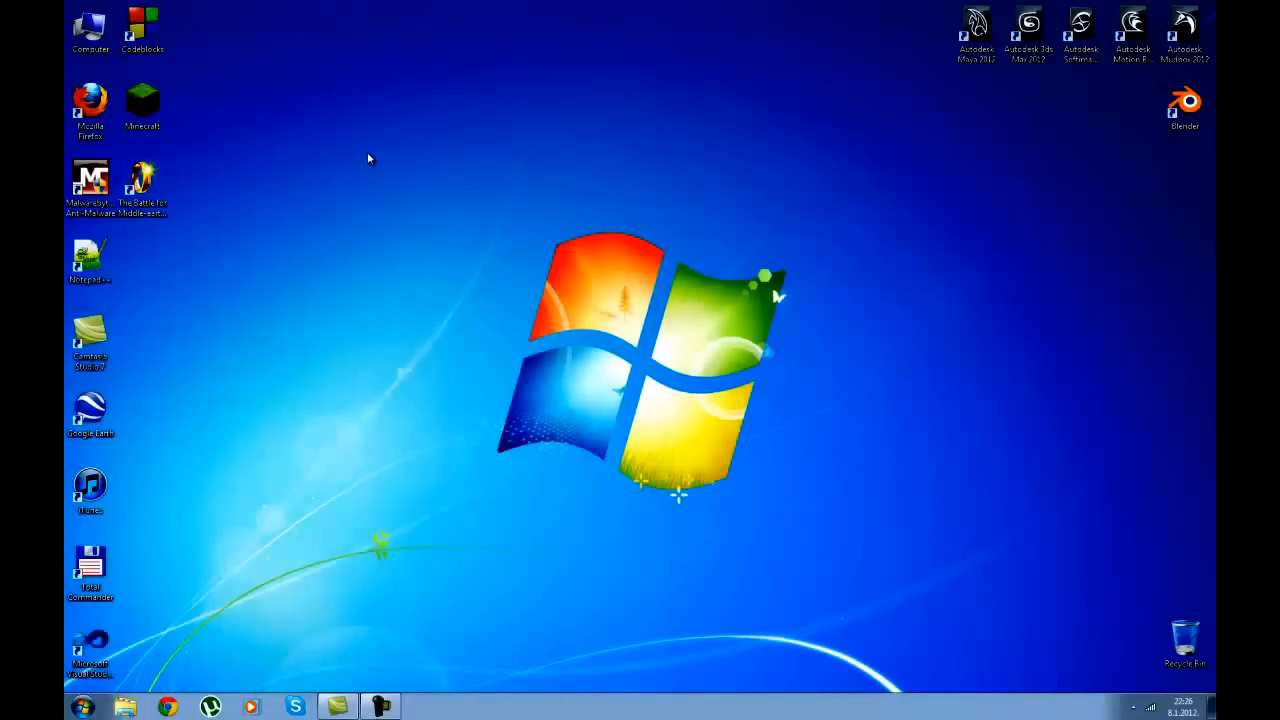
mouse_move(477, 178)
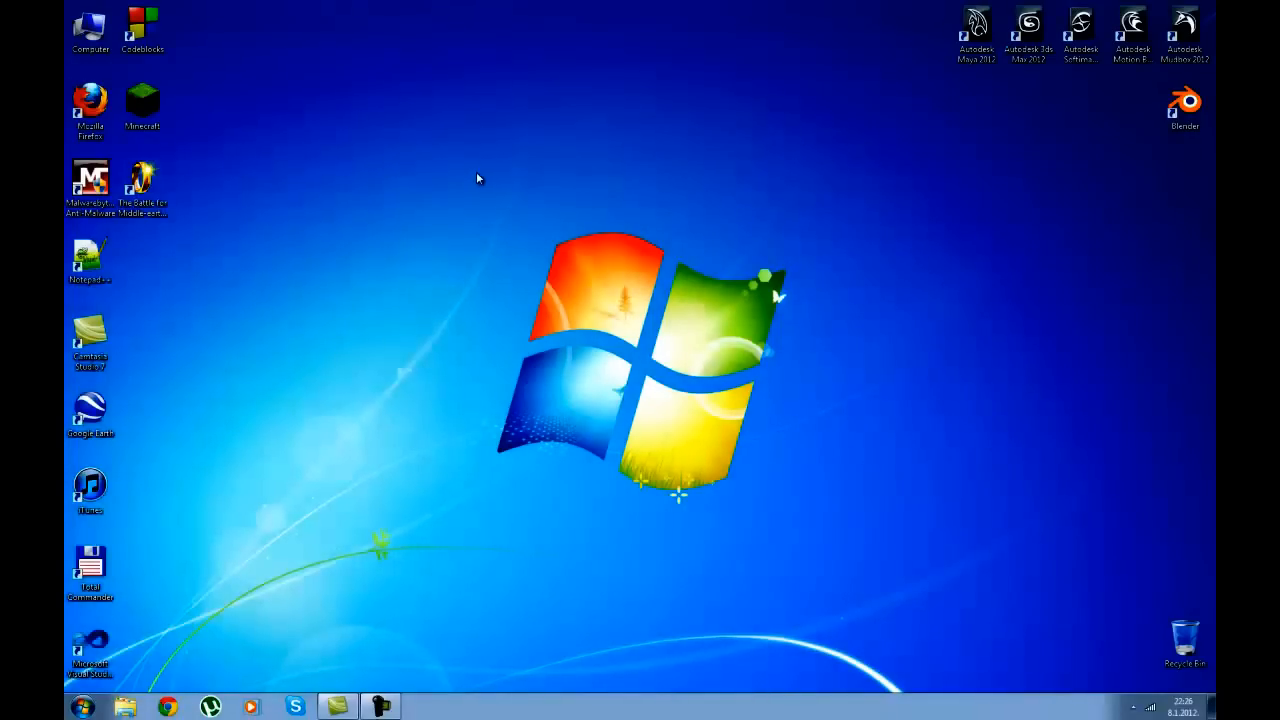
mouse_move(257, 381)
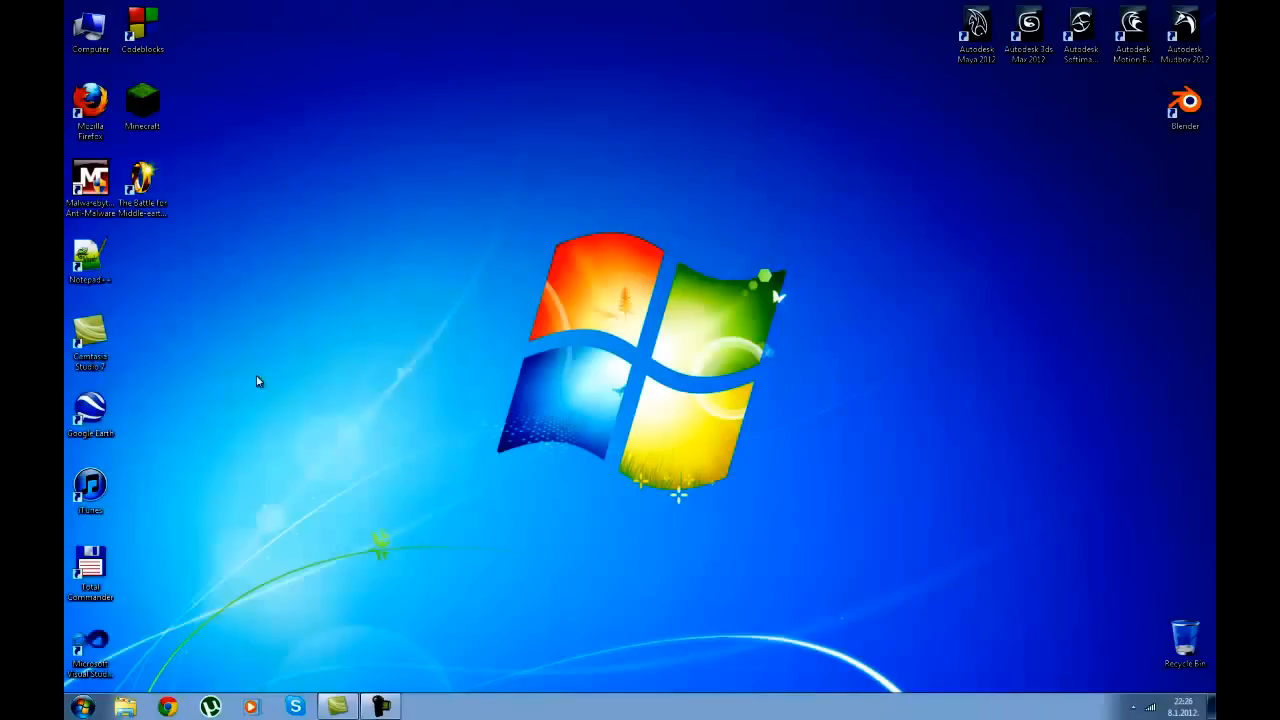
mouse_move(354, 118)
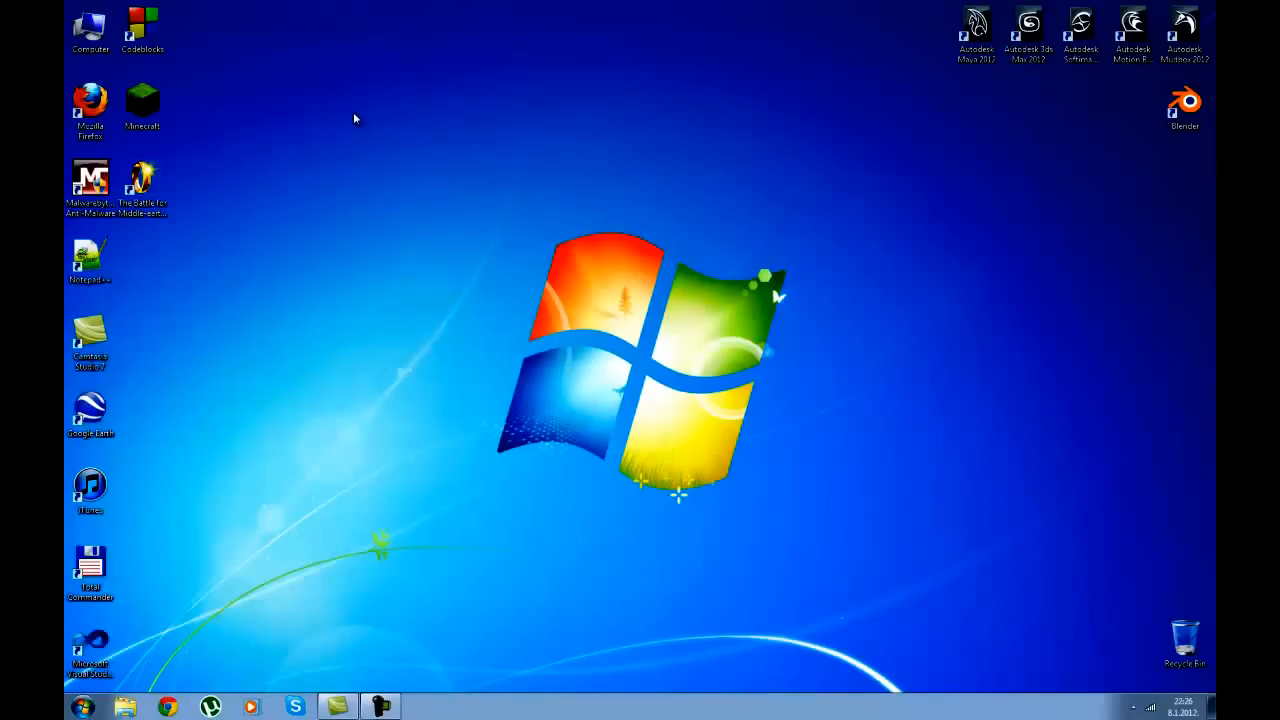
mouse_move(600, 710)
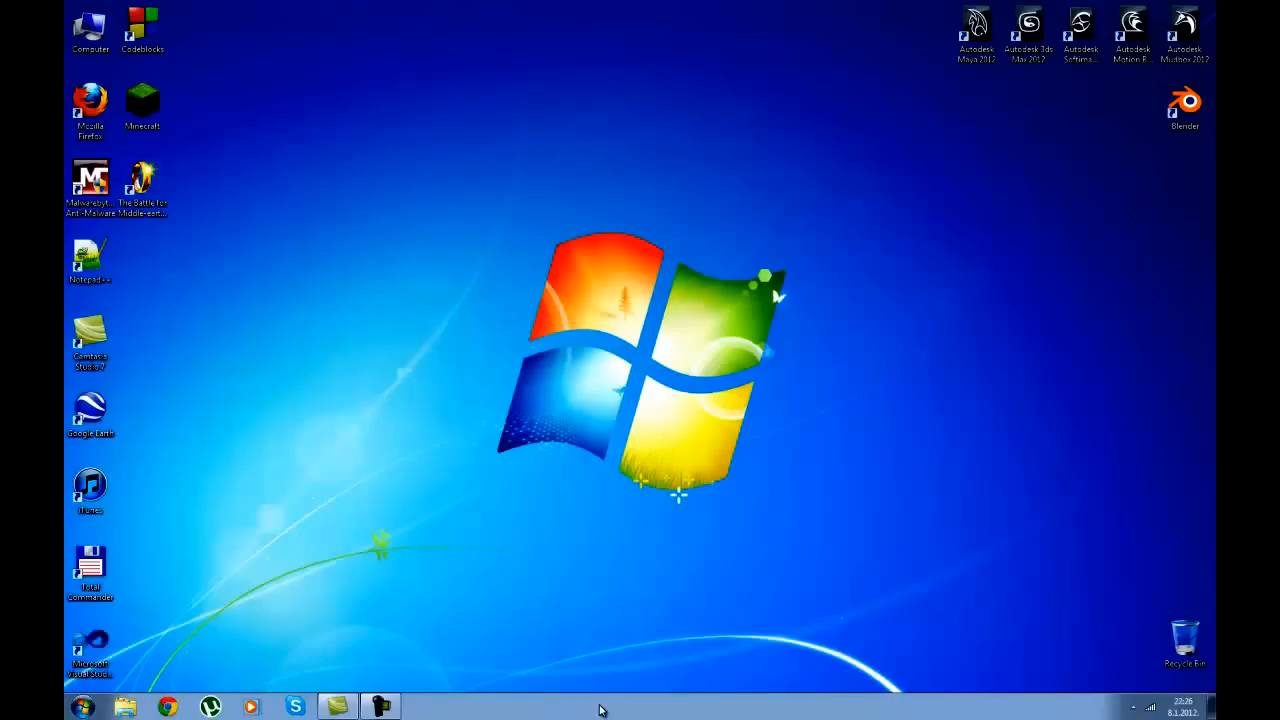
mouse_move(450, 587)
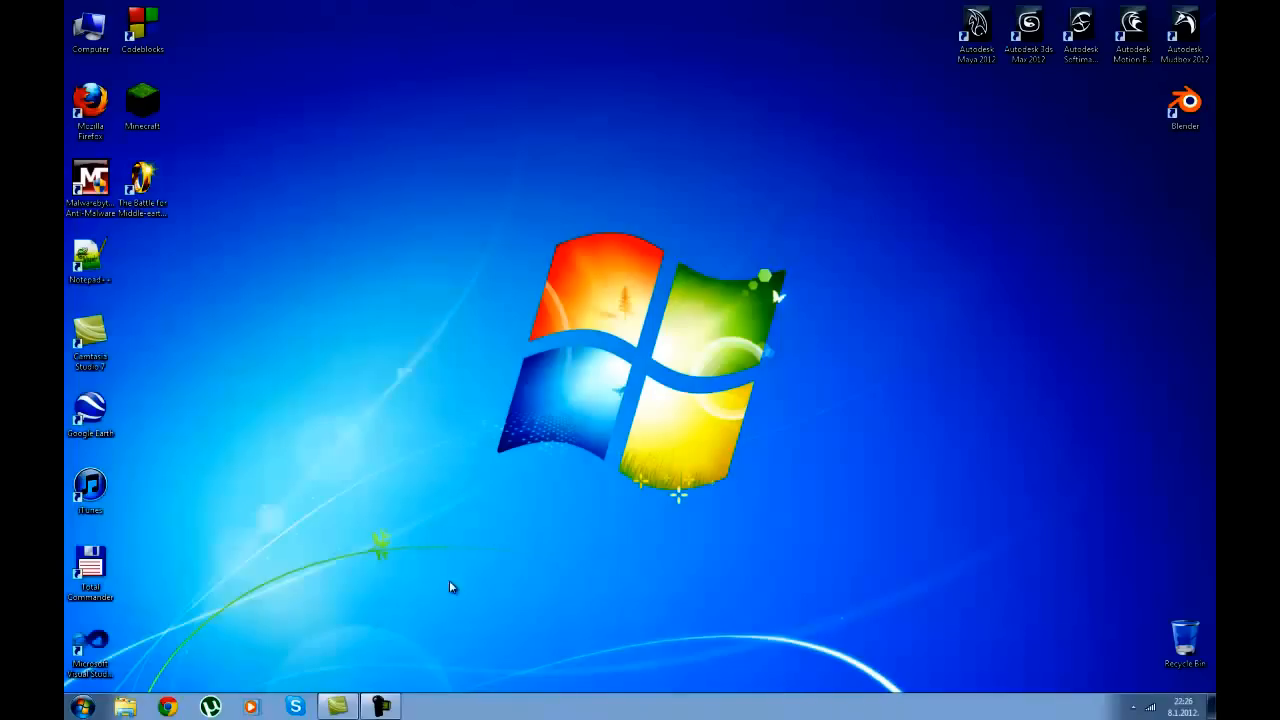
mouse_move(255, 331)
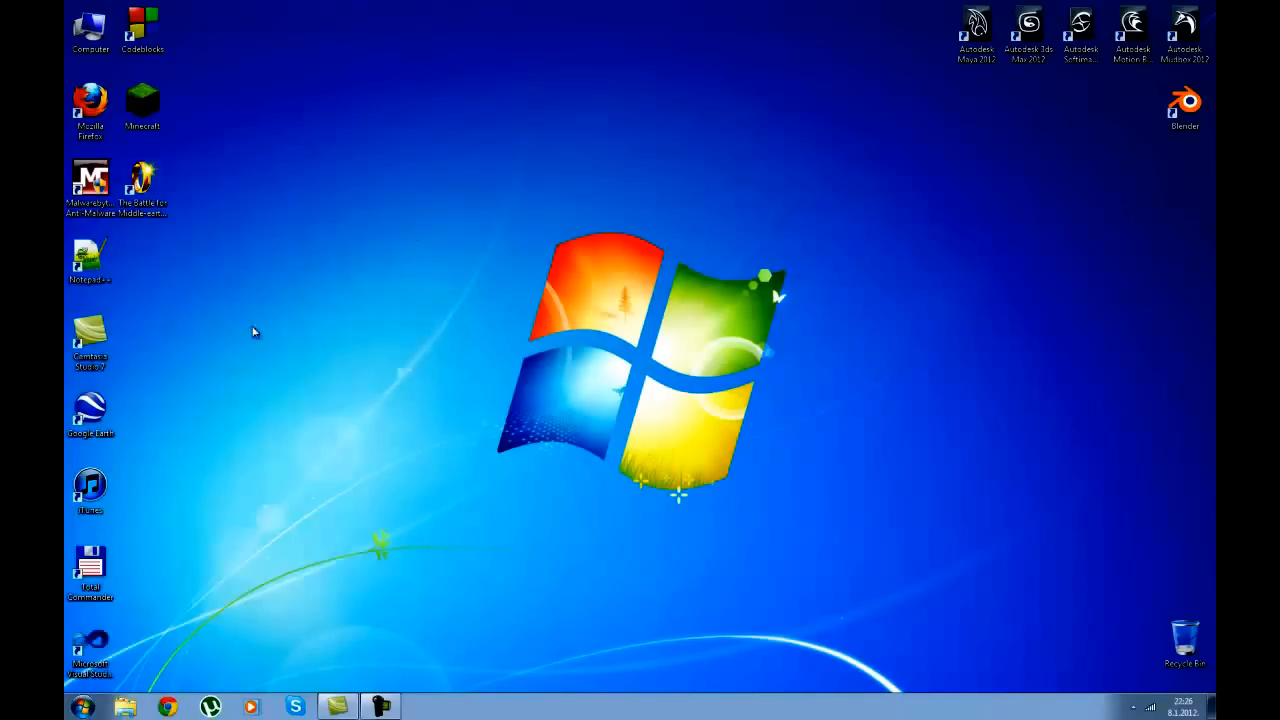
mouse_move(268, 247)
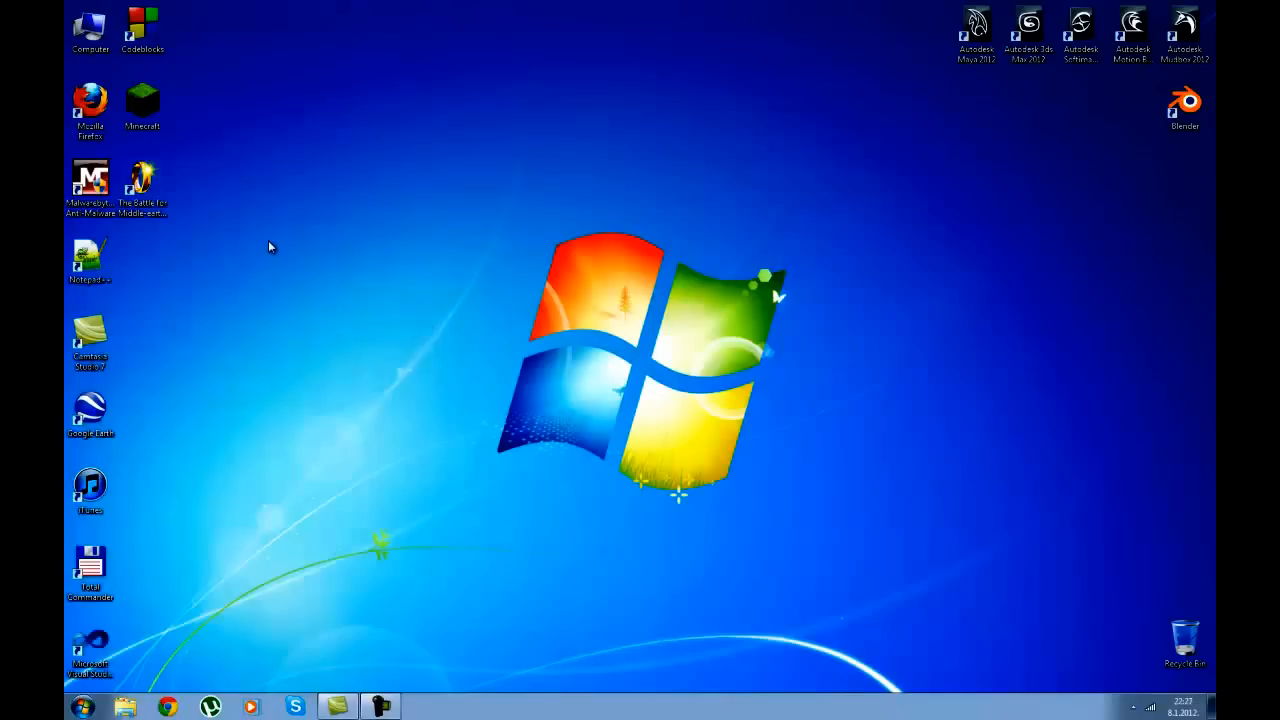
mouse_move(325, 347)
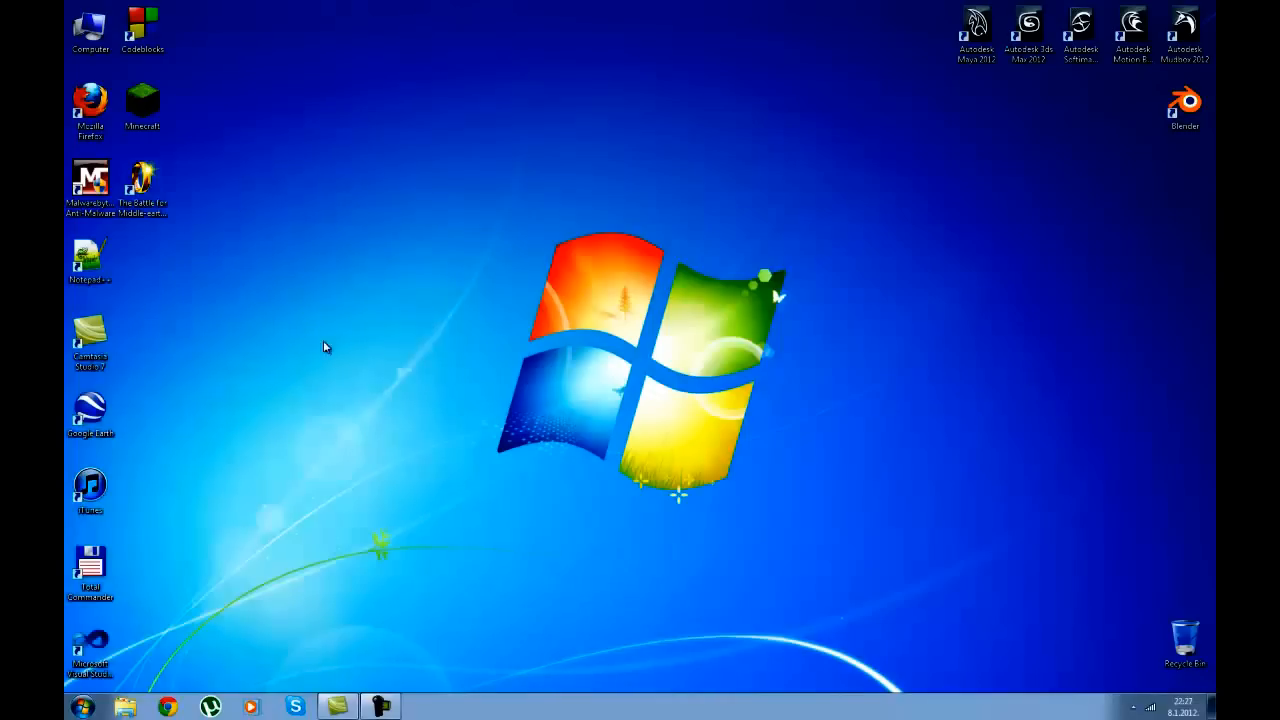
mouse_move(268, 156)
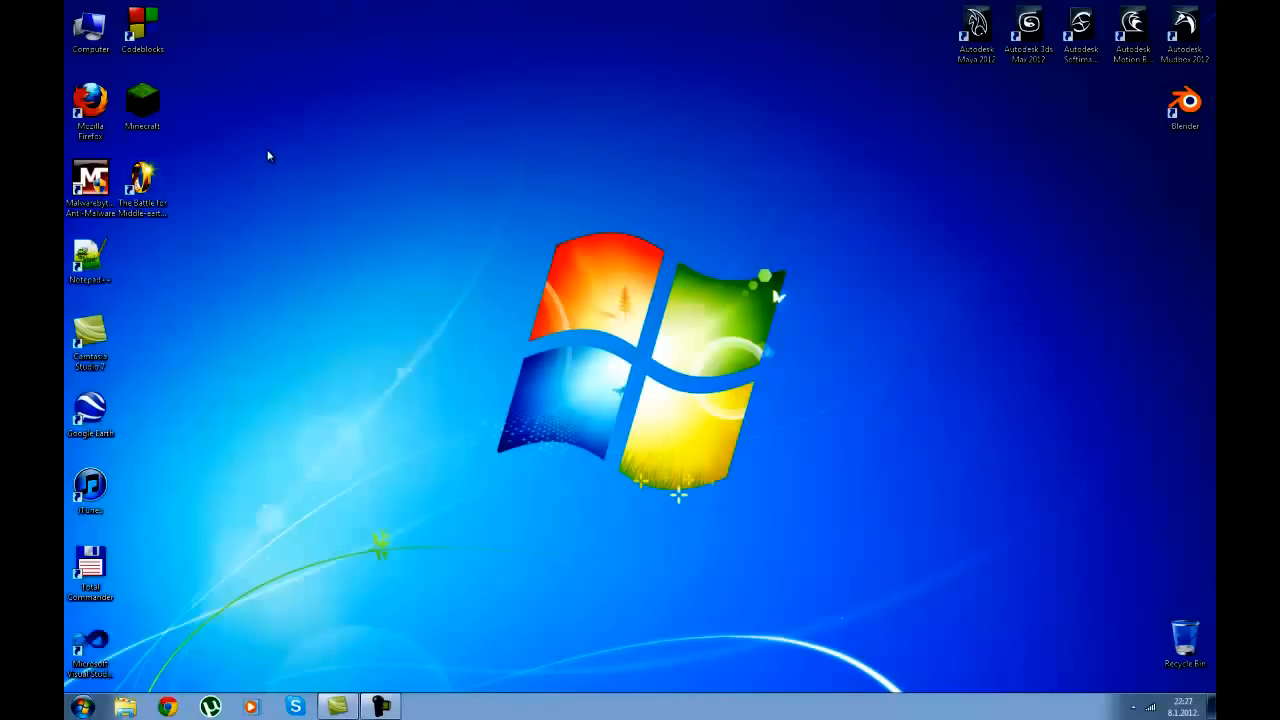
mouse_move(281, 179)
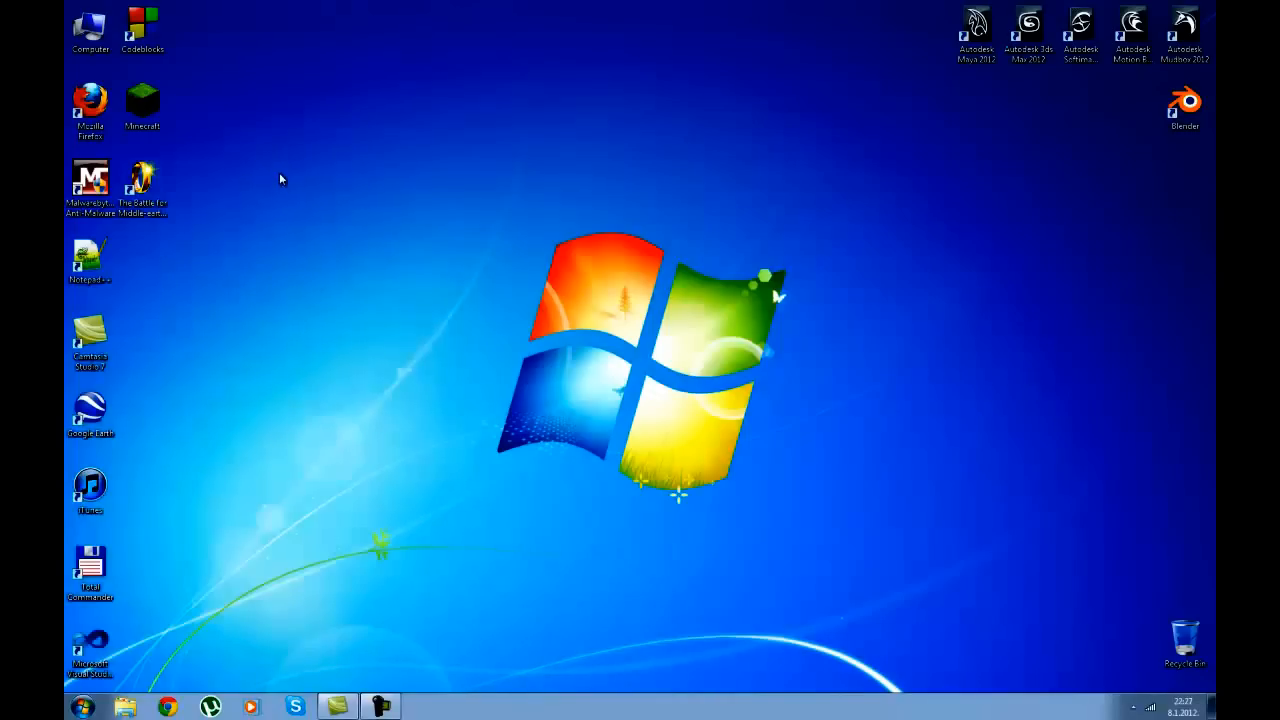
left_click(380, 706)
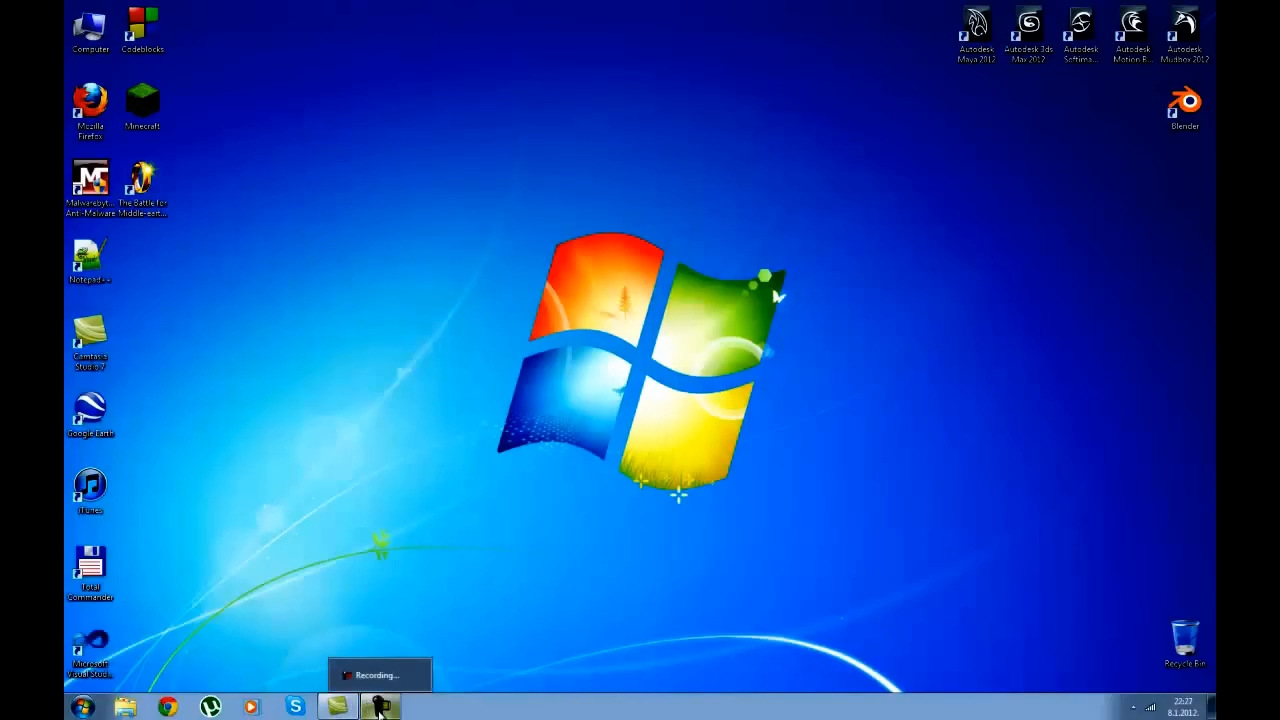
left_click(380, 706)
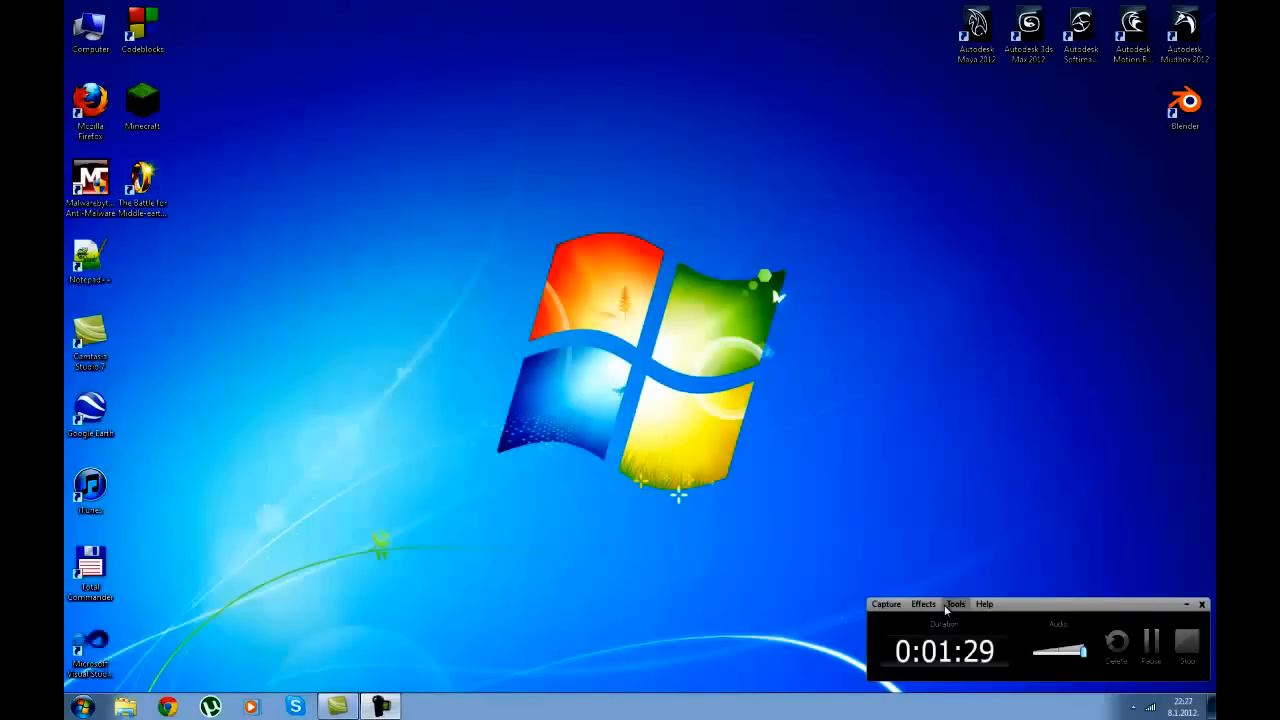
left_click(955, 603)
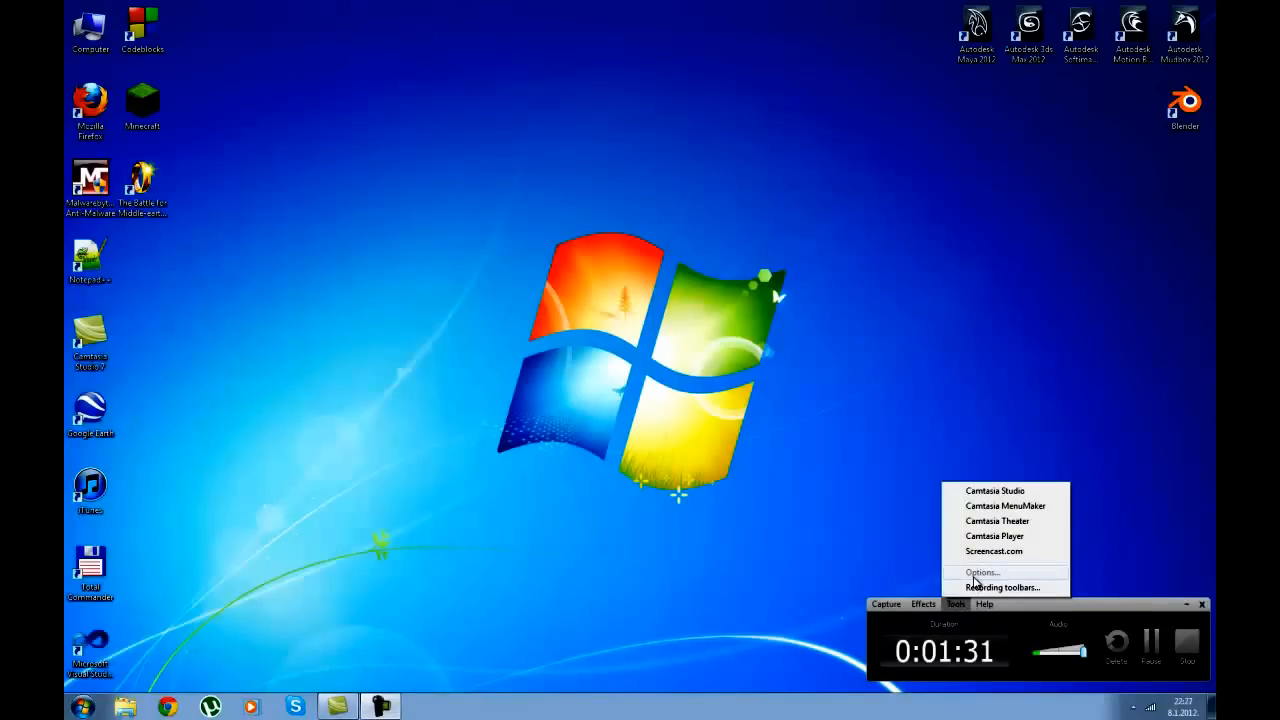
left_click(984, 603)
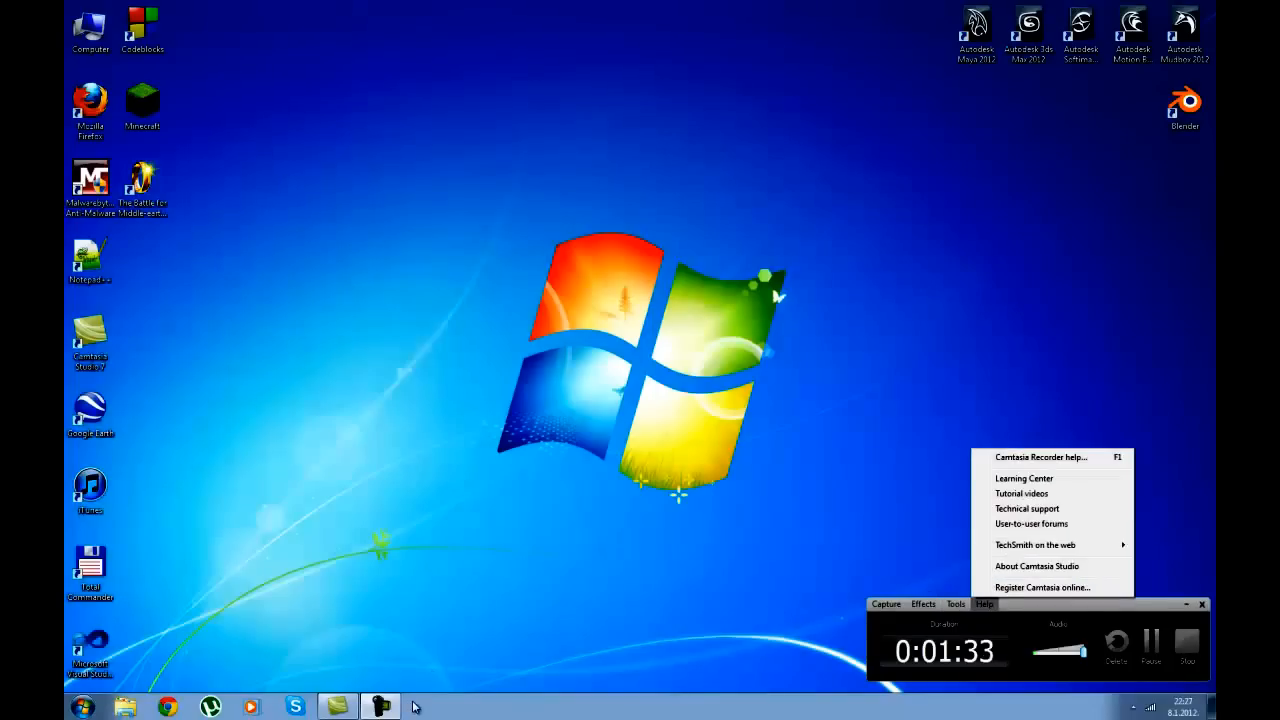
left_click(350, 178)
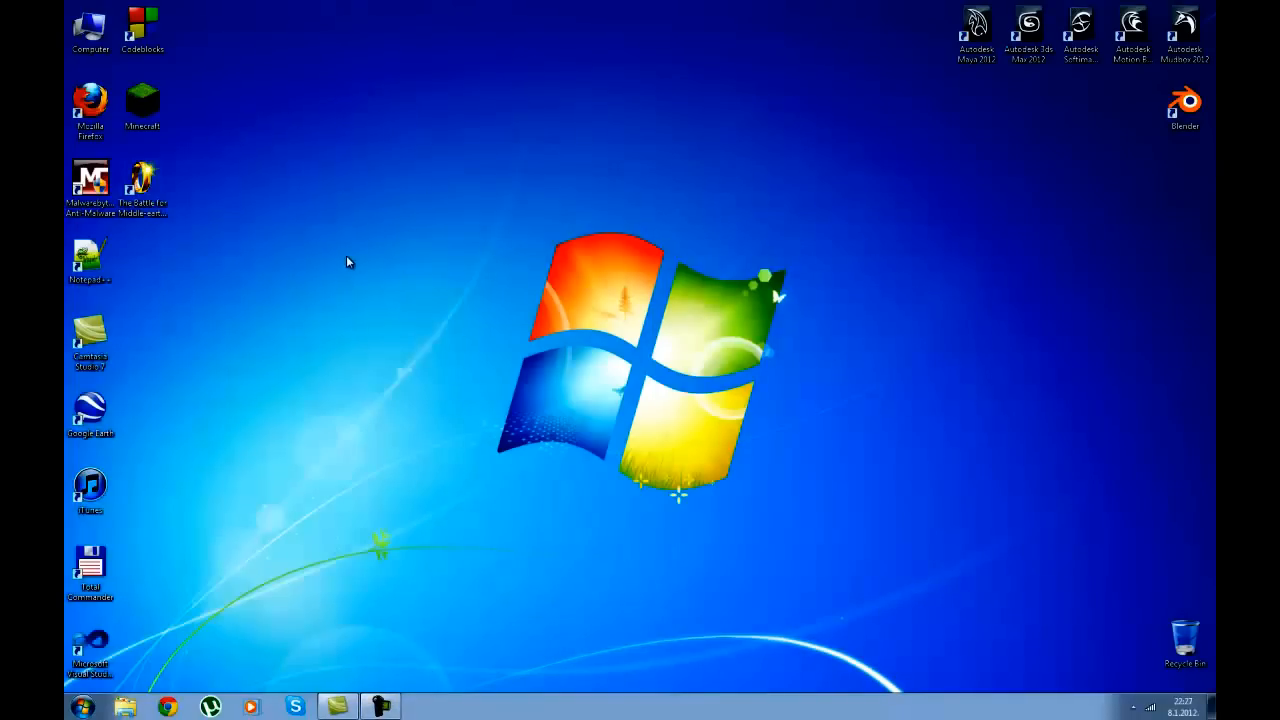
mouse_move(265, 110)
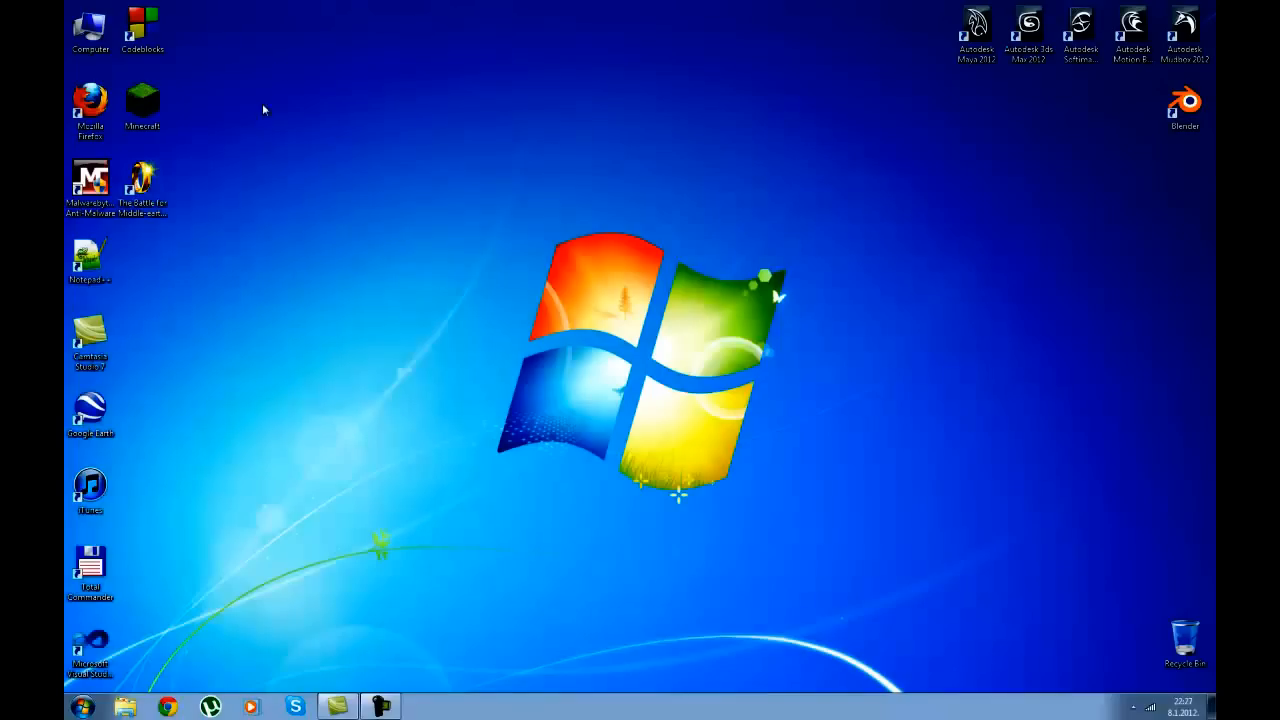
mouse_move(331, 63)
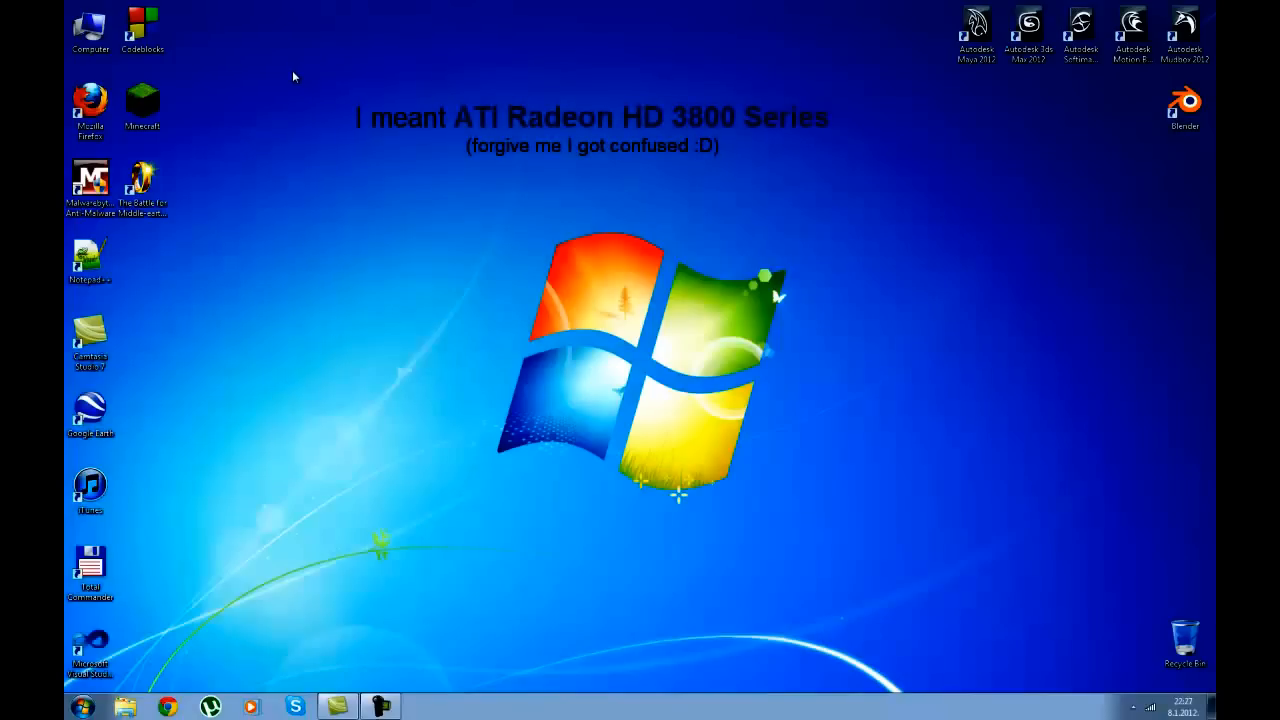
mouse_move(291, 154)
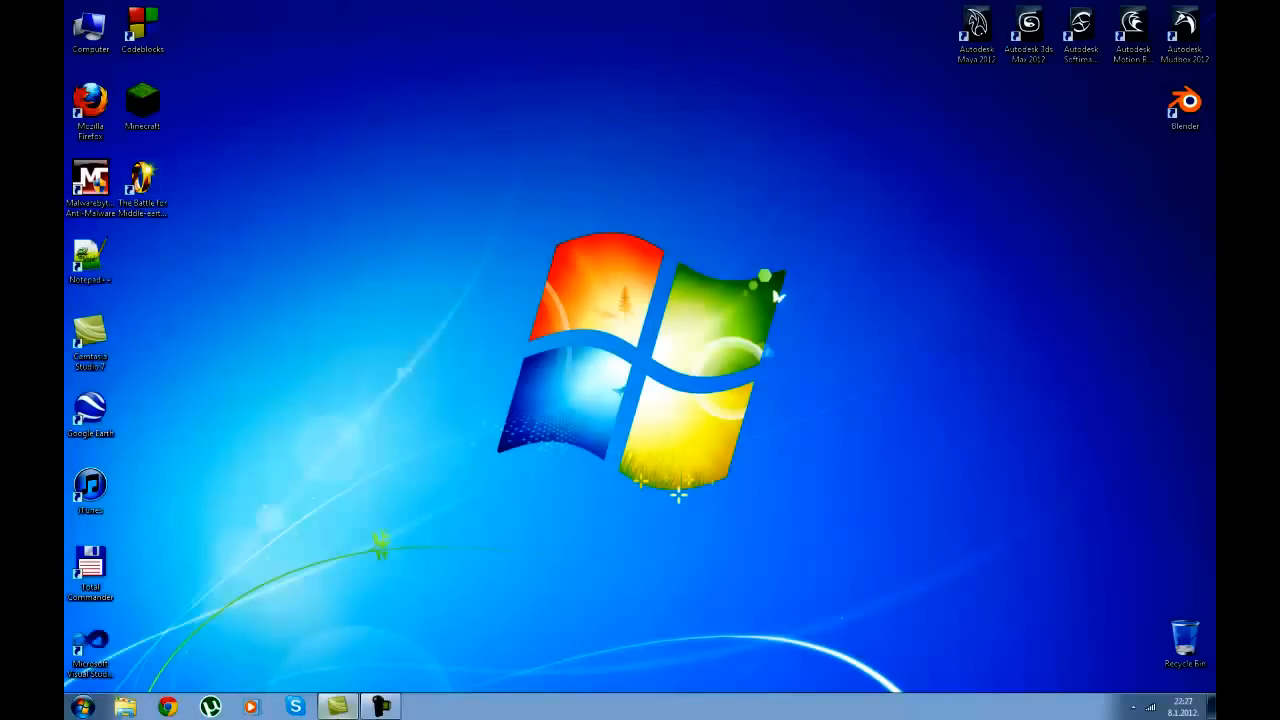
mouse_move(230, 270)
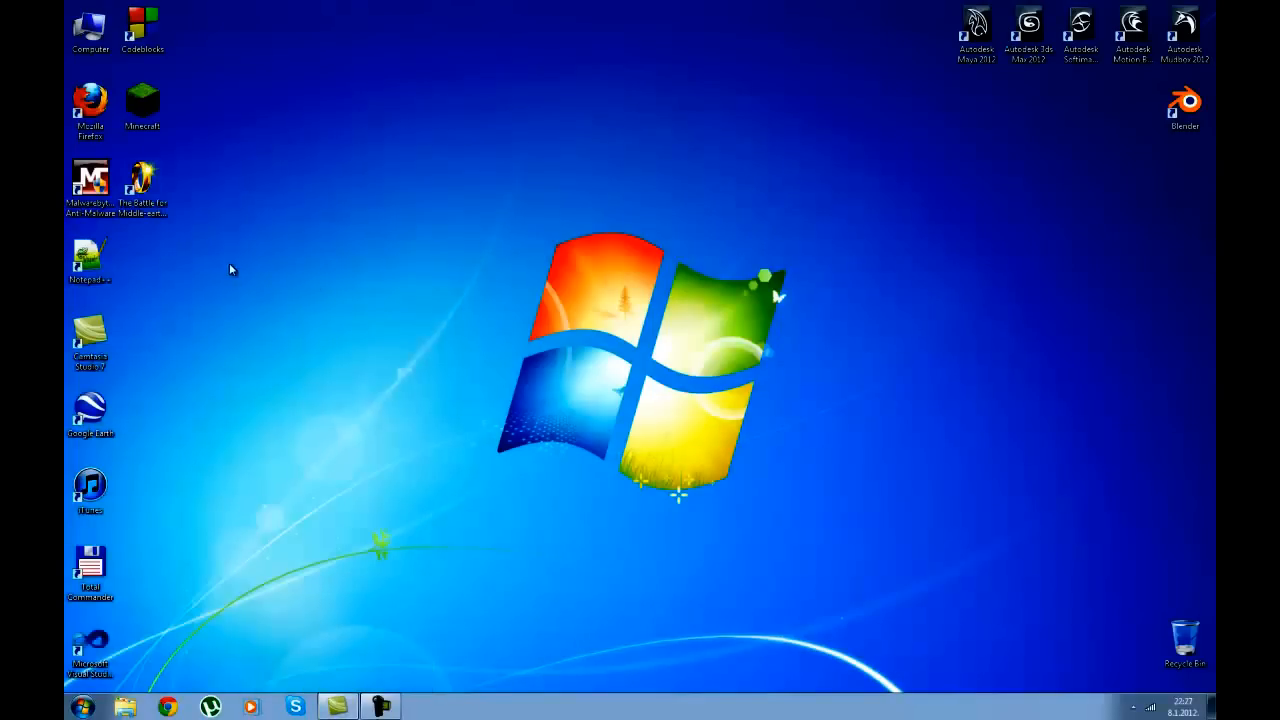
mouse_move(400, 480)
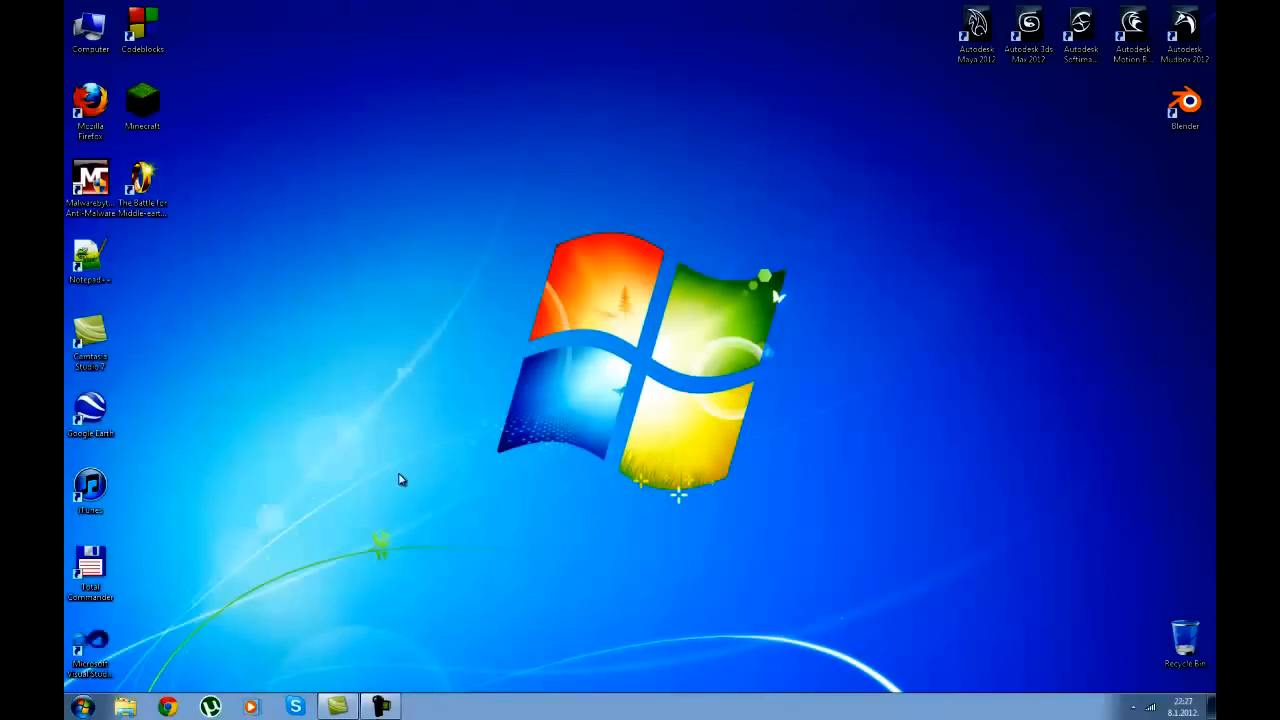
mouse_move(570, 625)
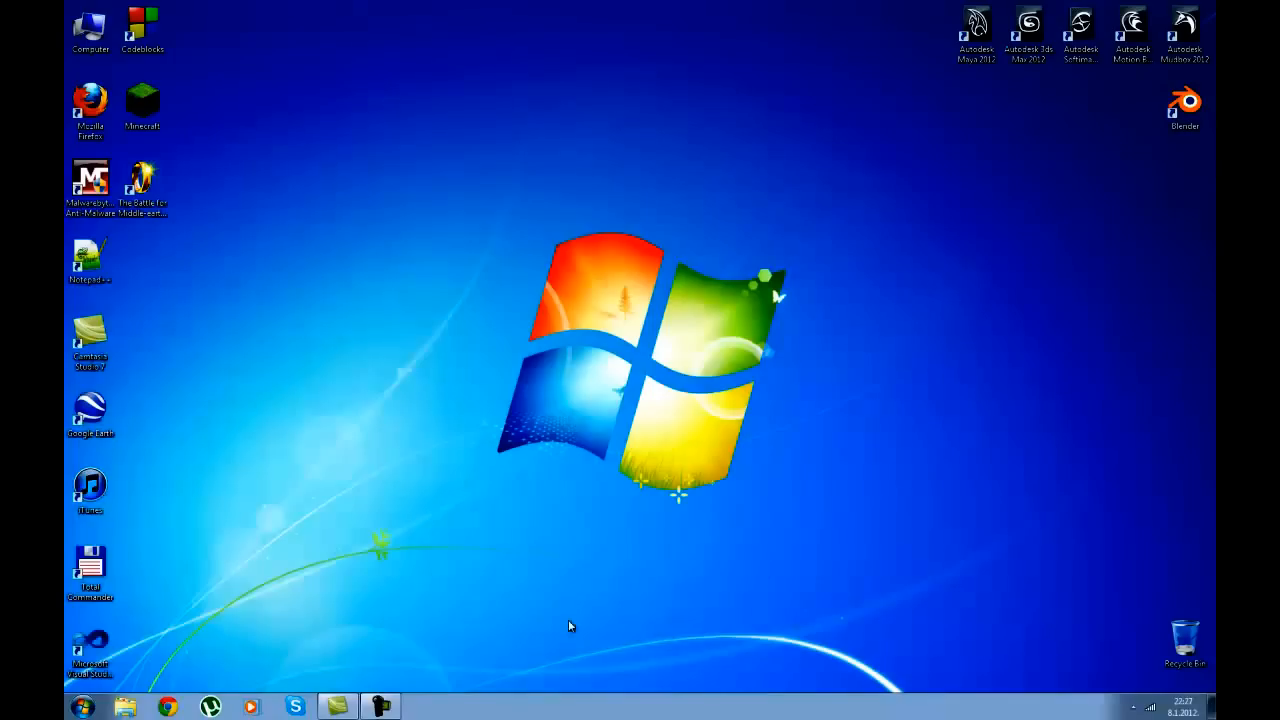
mouse_move(388, 700)
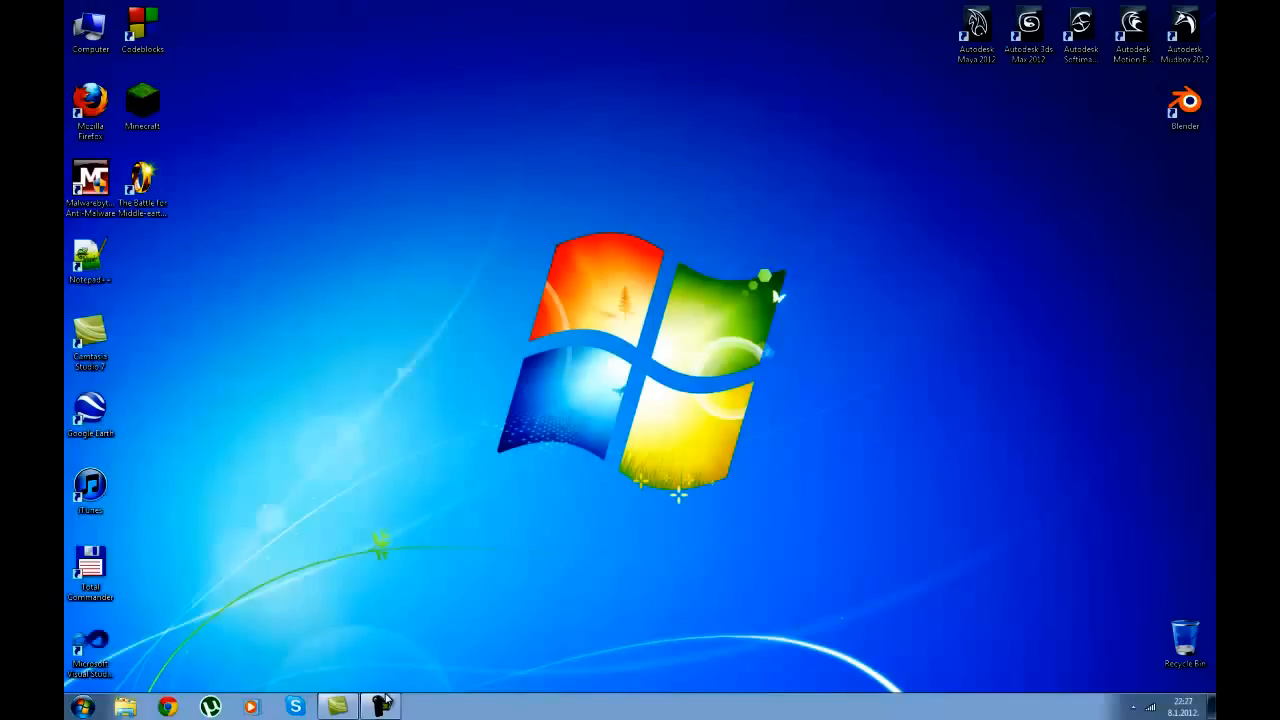
mouse_move(396, 653)
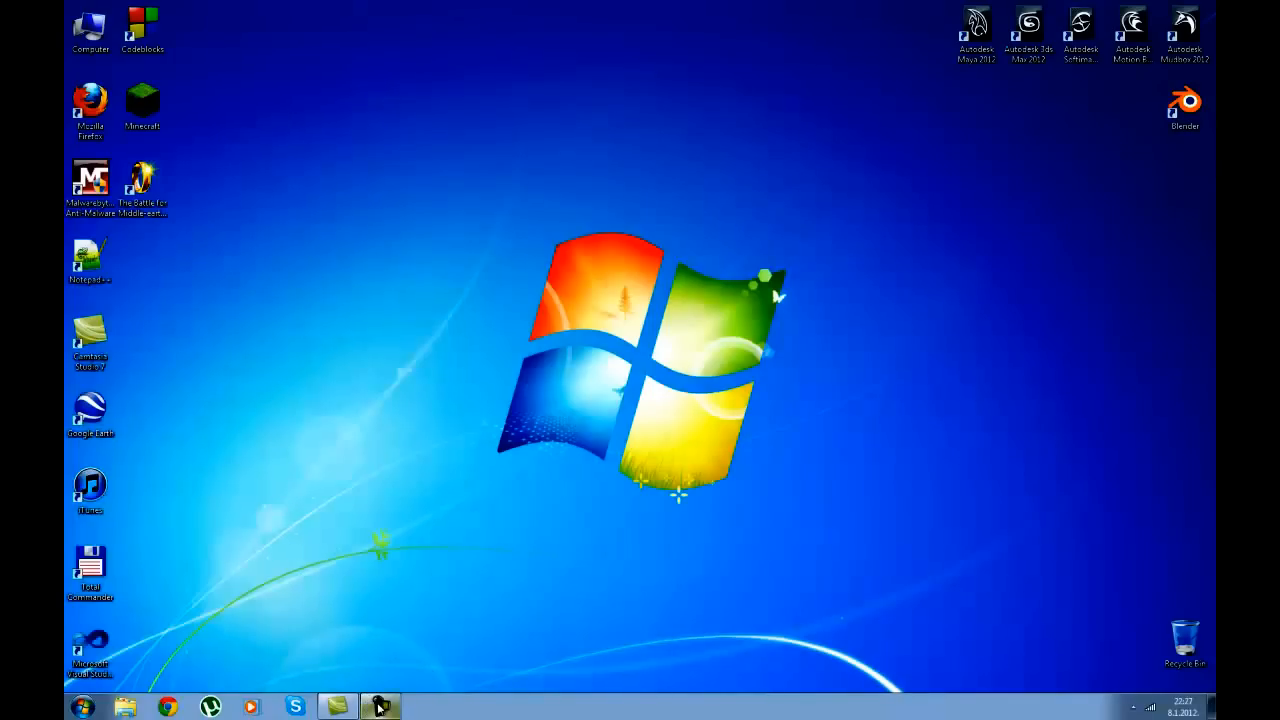
Restore the Camtasia Recorder recording panel from its taskbar button.
left_click(380, 707)
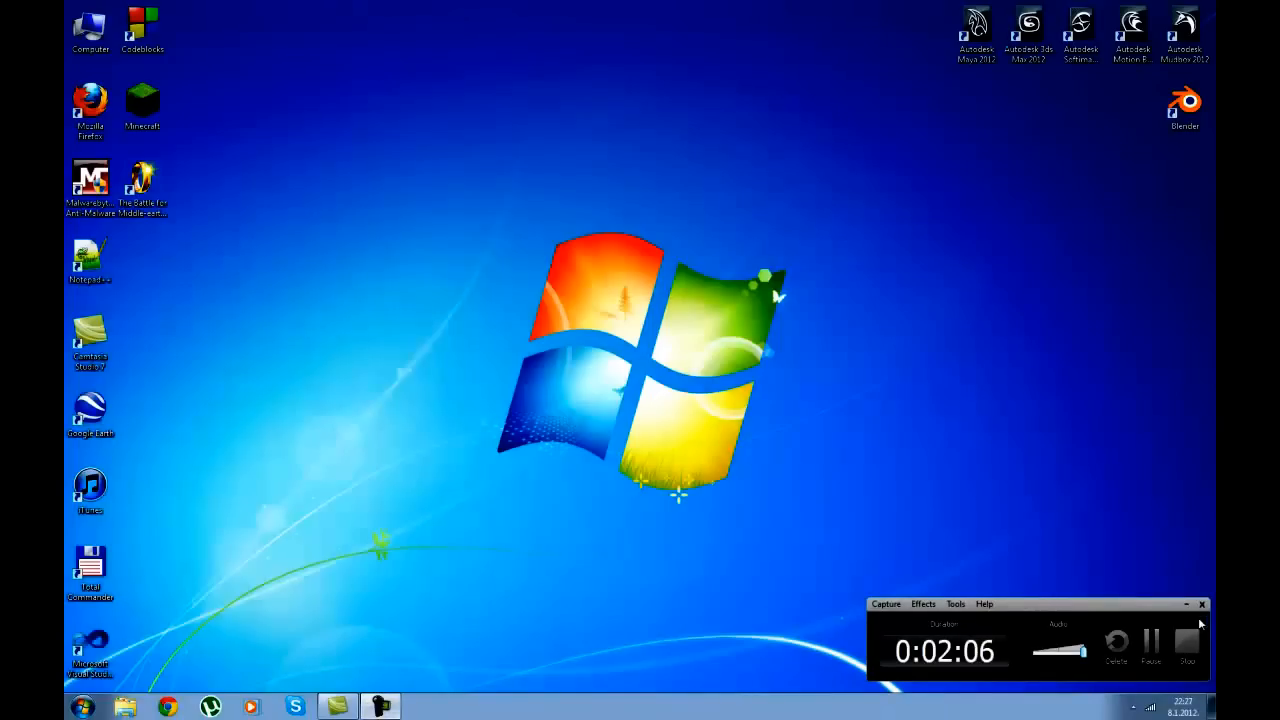